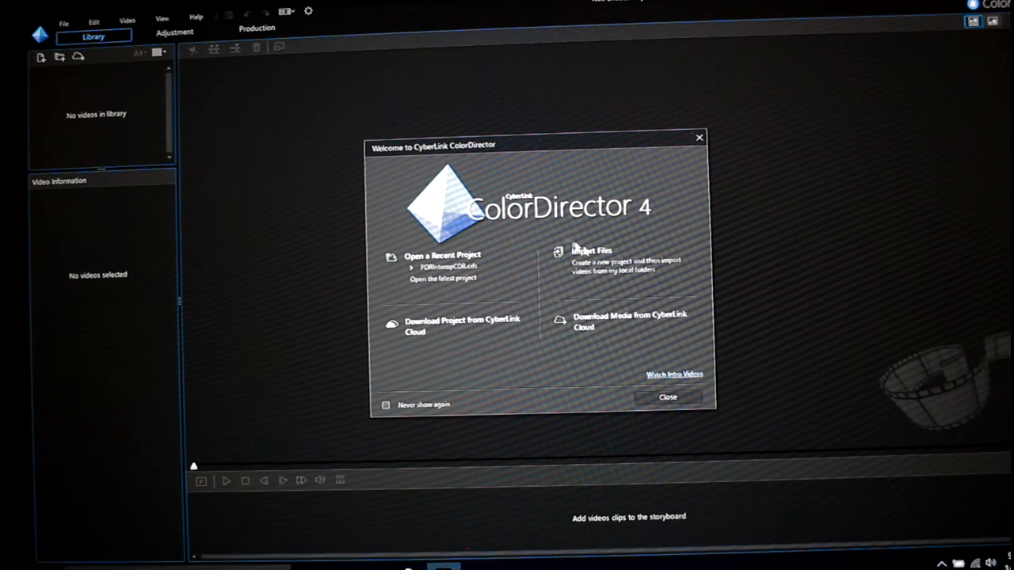
mouse_move(222, 181)
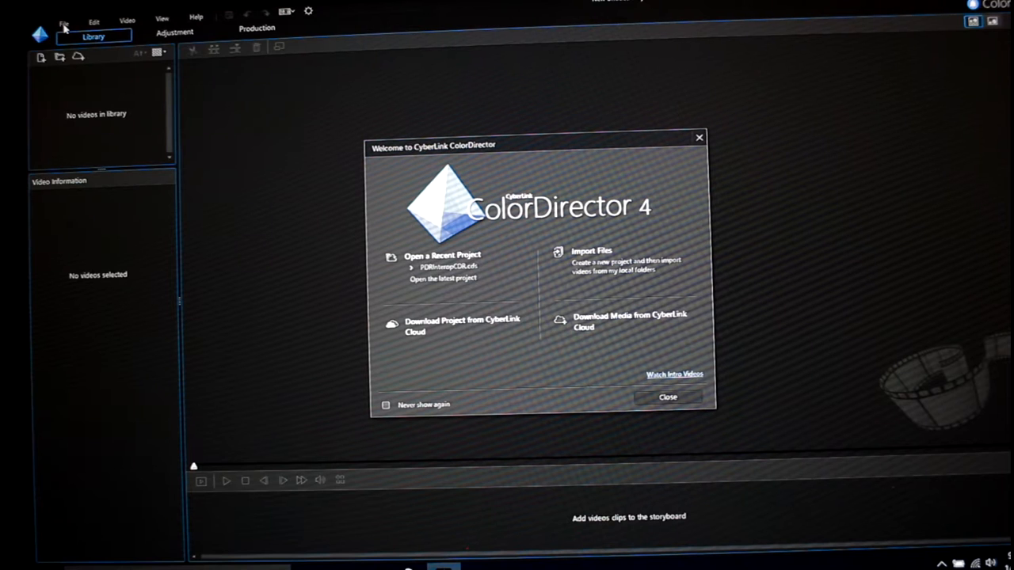
mouse_move(526, 272)
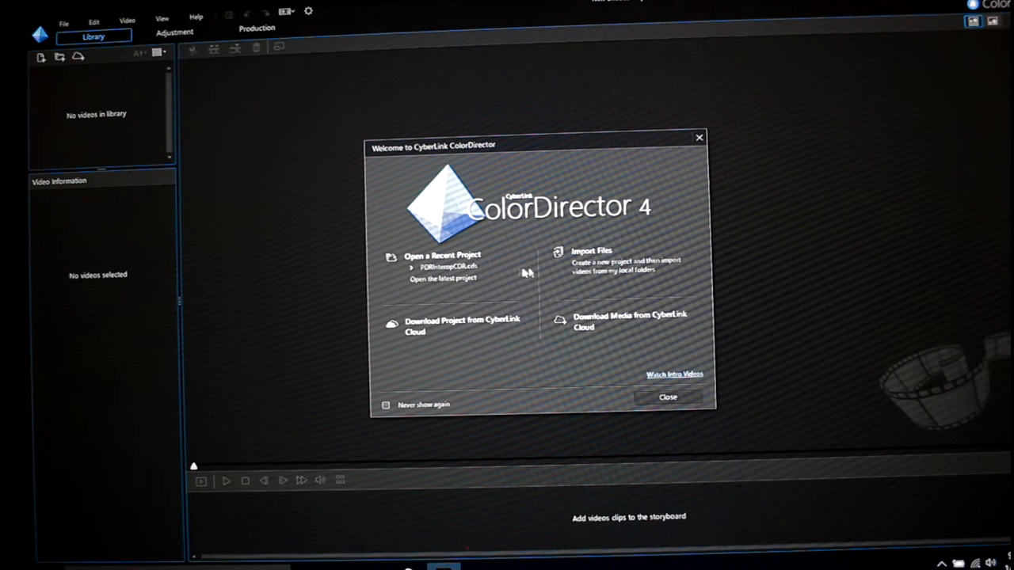
- Import the Belmont subway platform video into the library from the welcome dialog
click(598, 250)
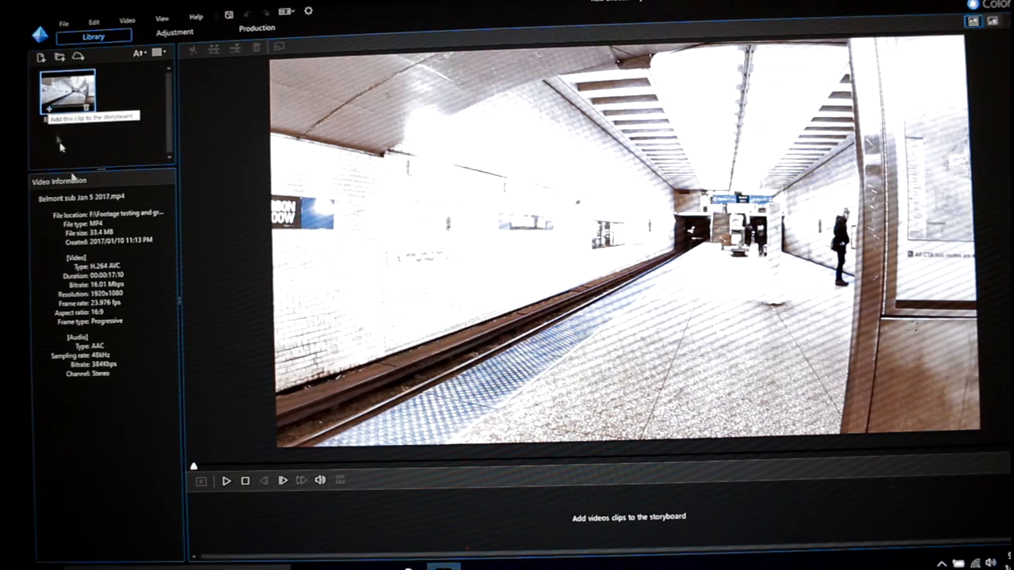
mouse_move(145, 389)
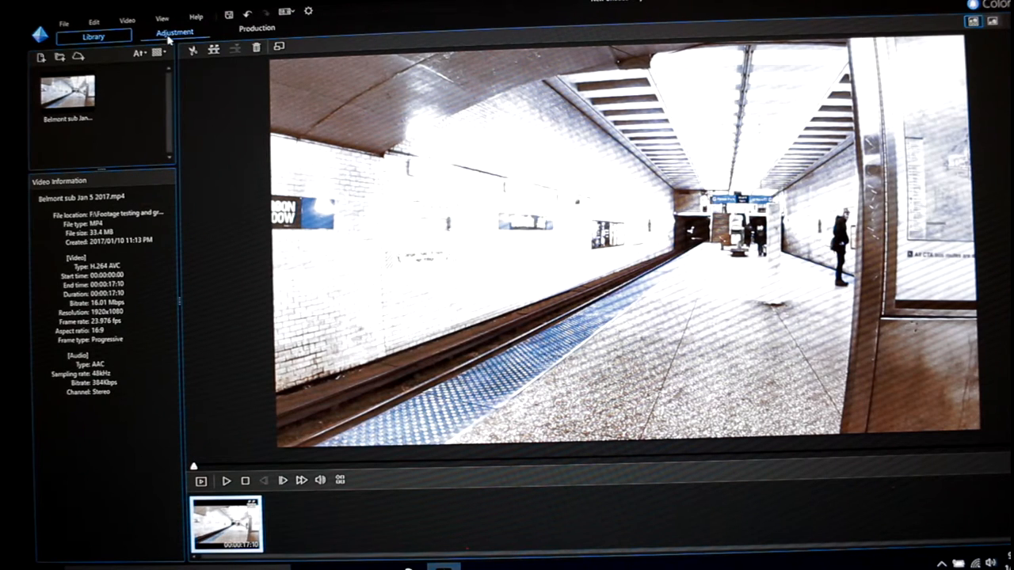
- Preview the 60s Home Movie, 70s Flick and 80s Fab presets on the clip
click(178, 33)
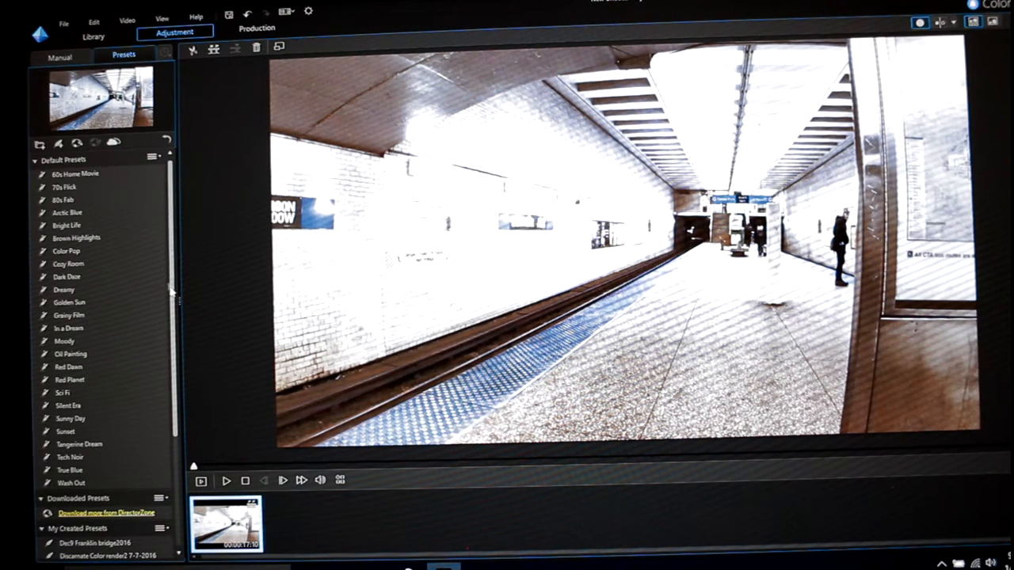
click(72, 263)
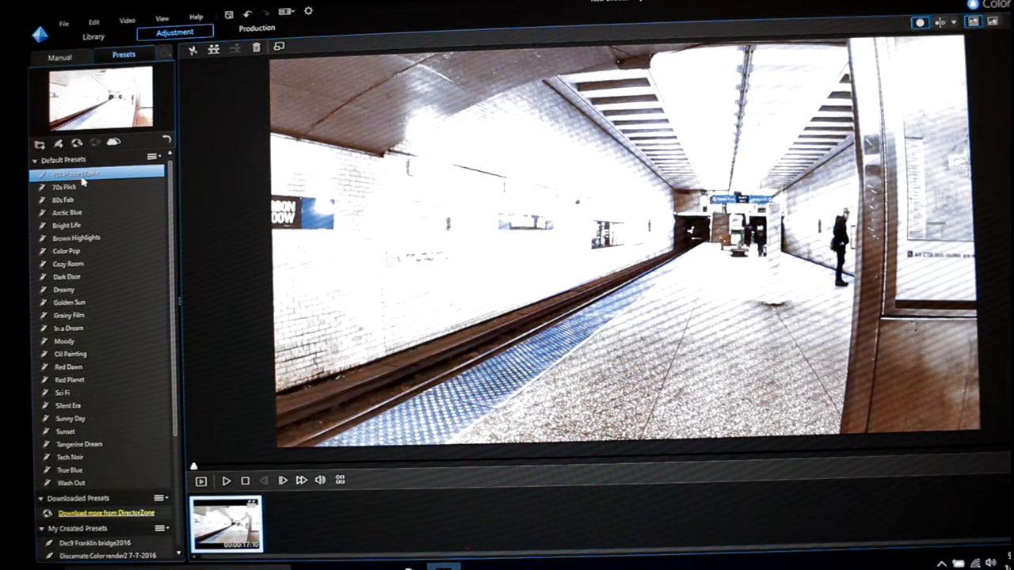
click(67, 187)
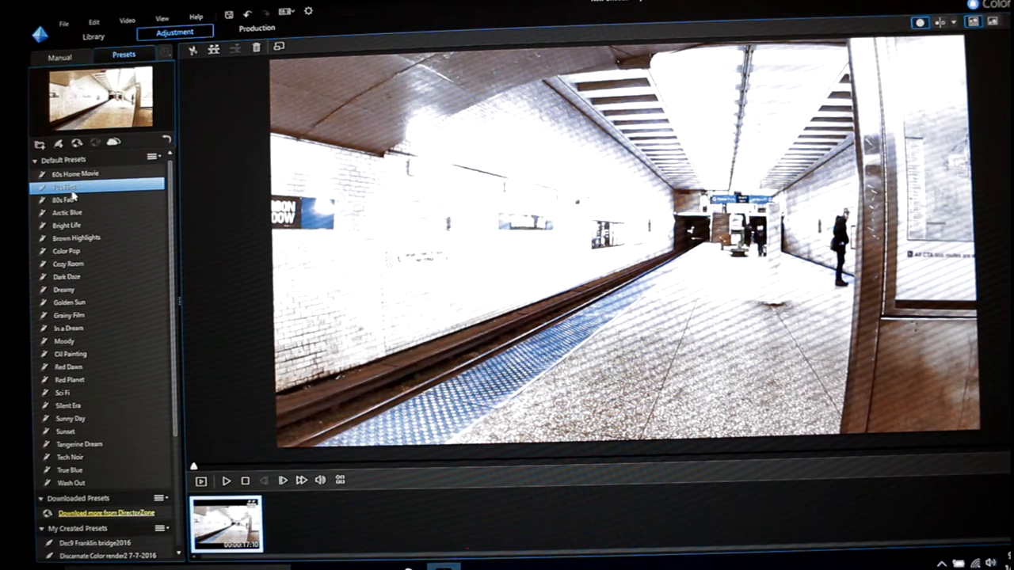
click(66, 225)
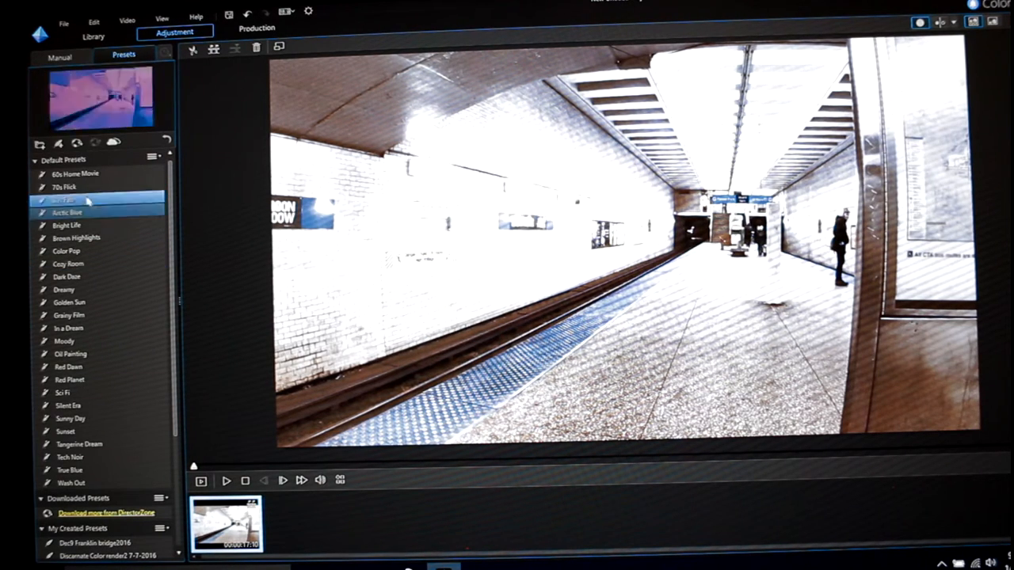
click(67, 328)
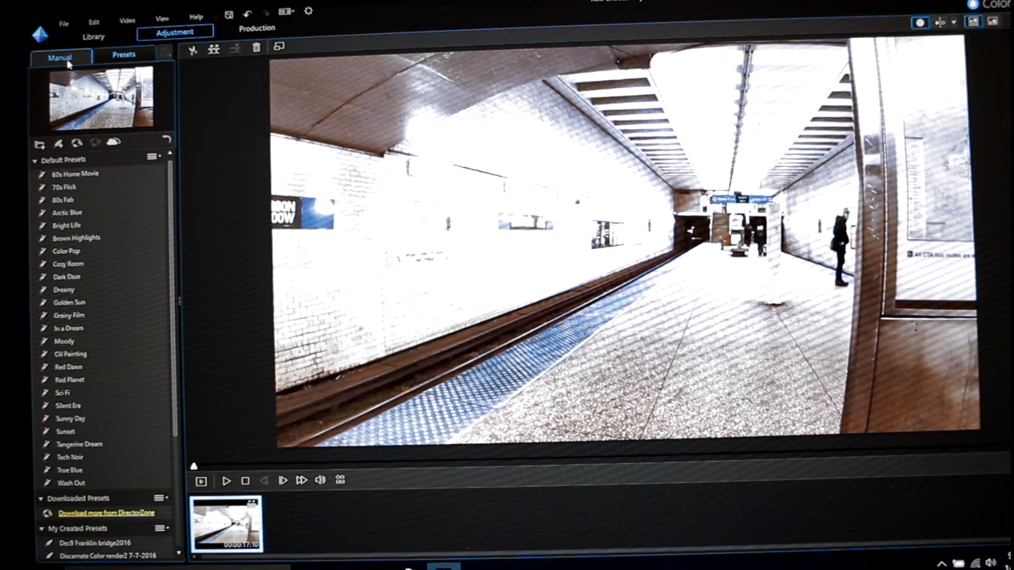
- Switch to Manual and scroll through the white balance, tone, detail, hue and lightness tools
click(58, 56)
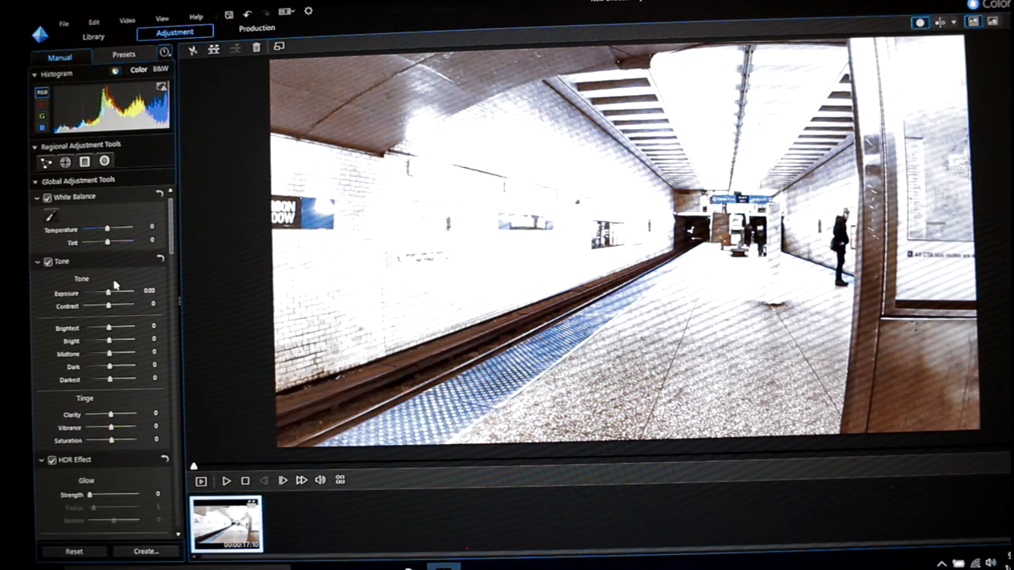
scroll(down, 3)
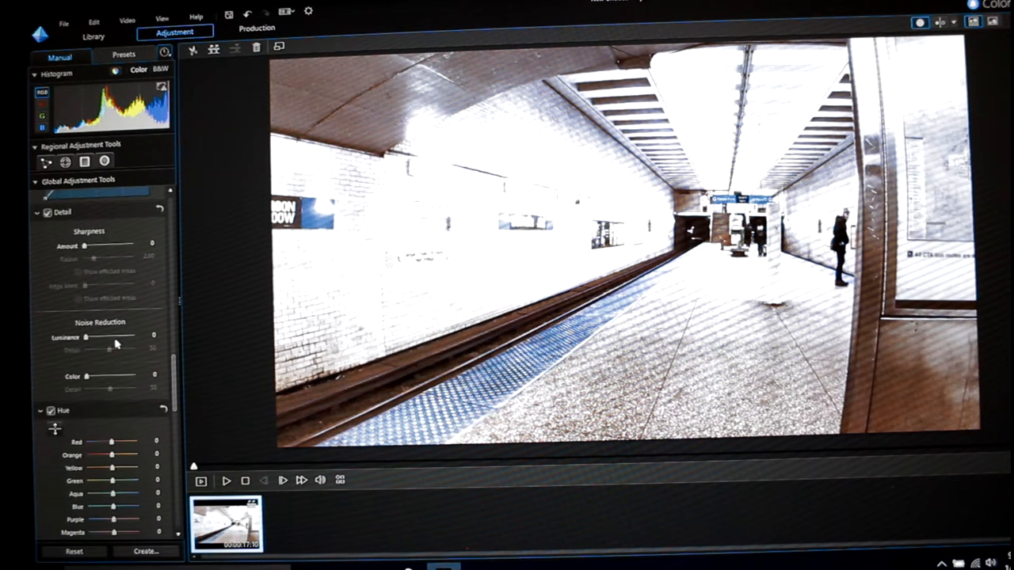
scroll(down, 3)
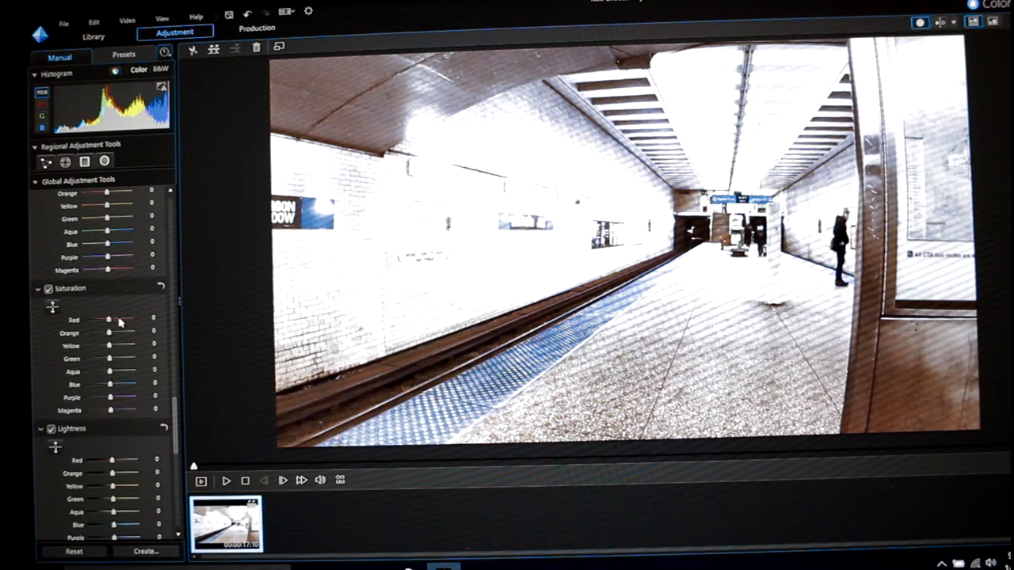
scroll(down, 3)
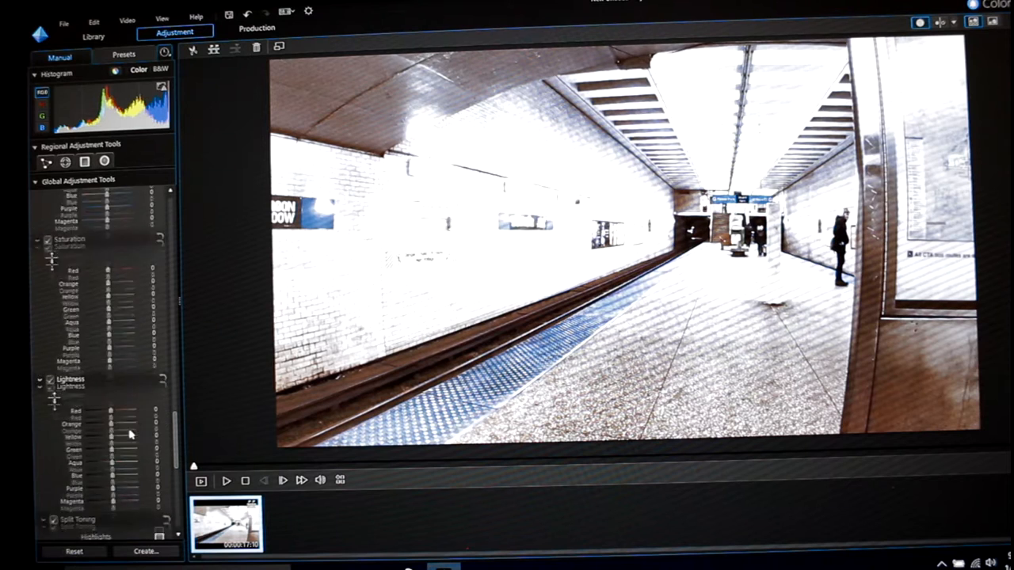
scroll(down, 3)
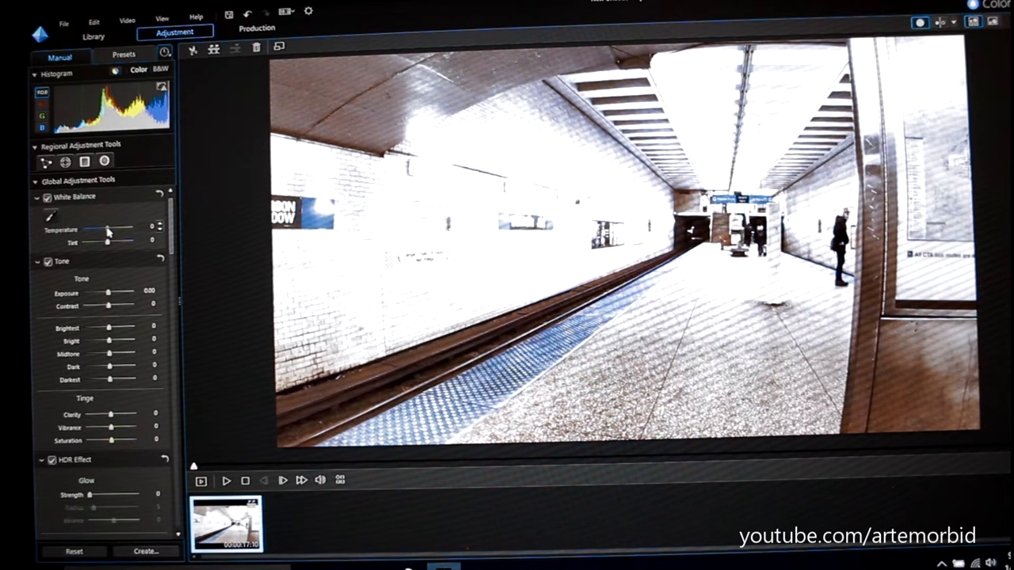
- Swing White Balance Temperature from -100 to about 56, then settle near 0
drag(107, 229, 85, 229)
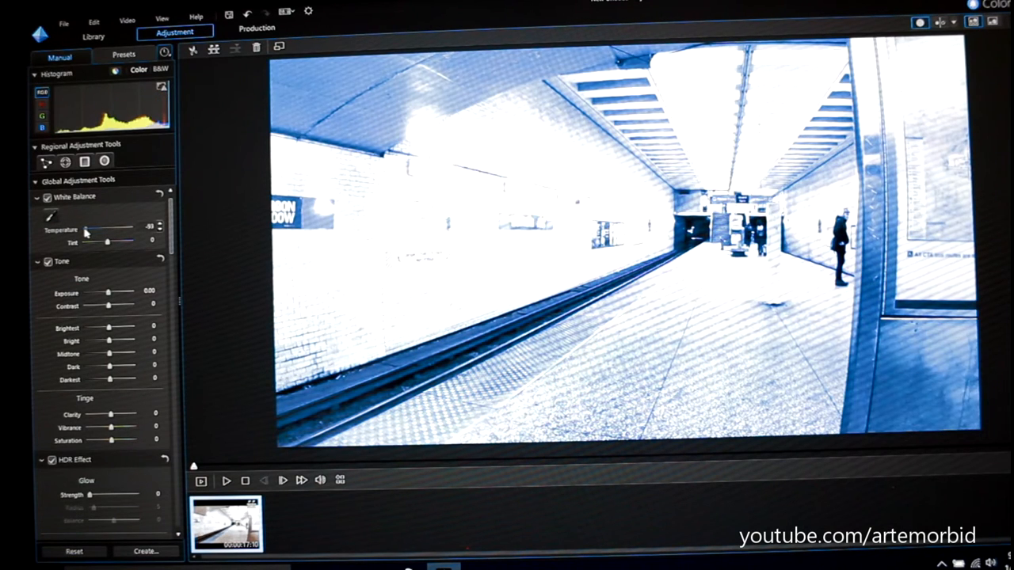
drag(85, 233, 81, 233)
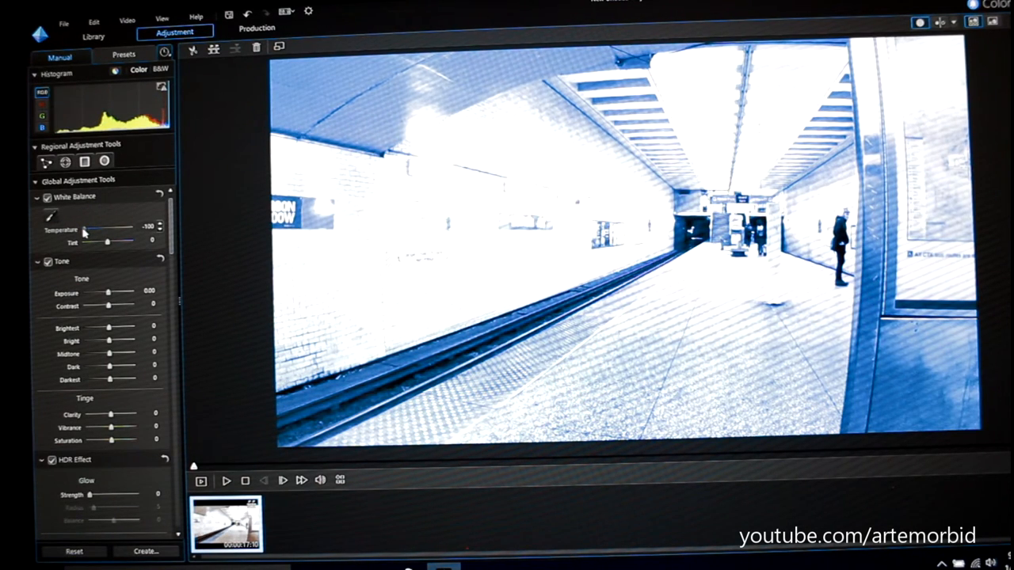
drag(86, 240, 127, 240)
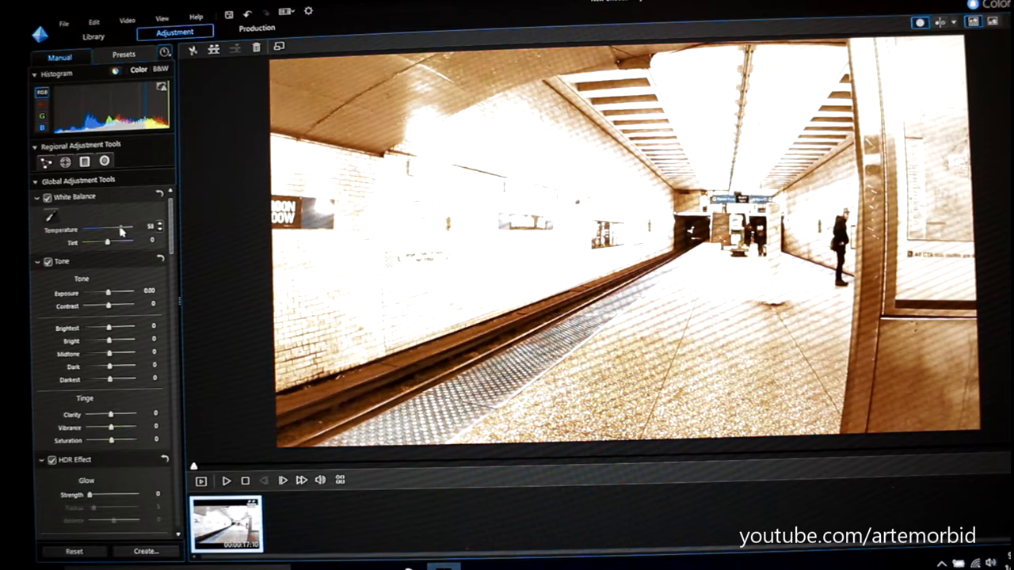
drag(123, 229, 105, 229)
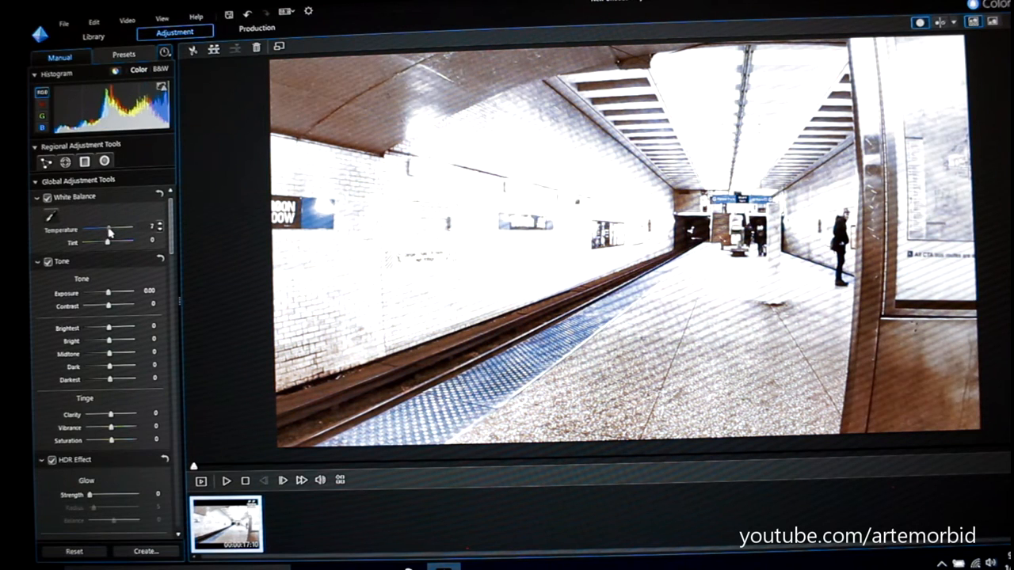
drag(104, 229, 108, 230)
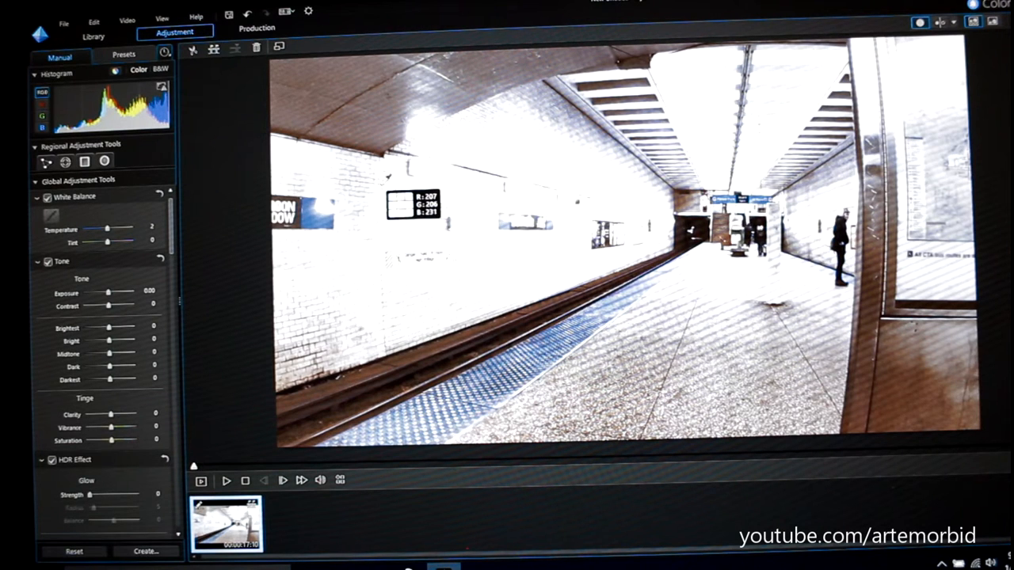
mouse_move(473, 237)
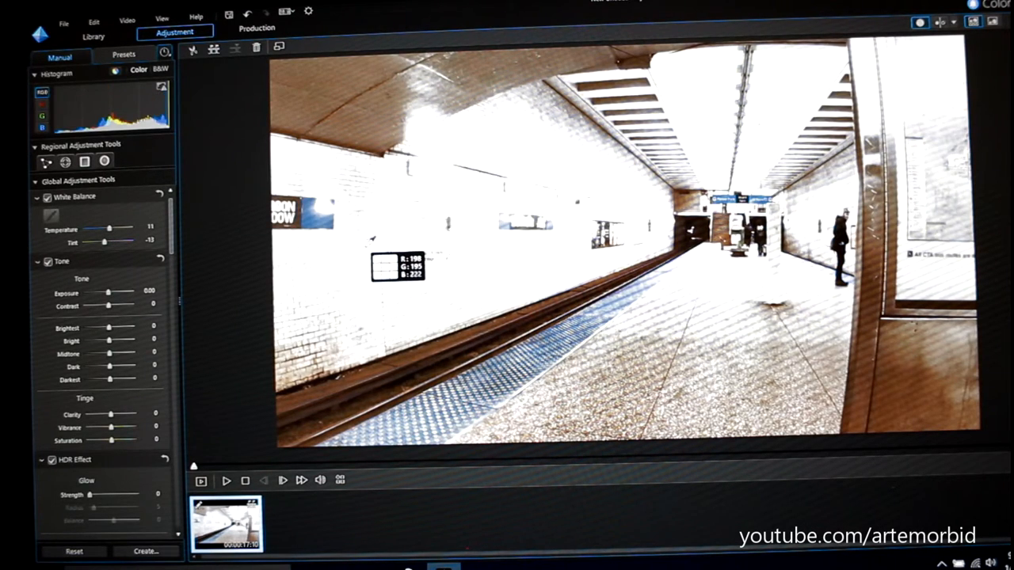
mouse_move(390, 241)
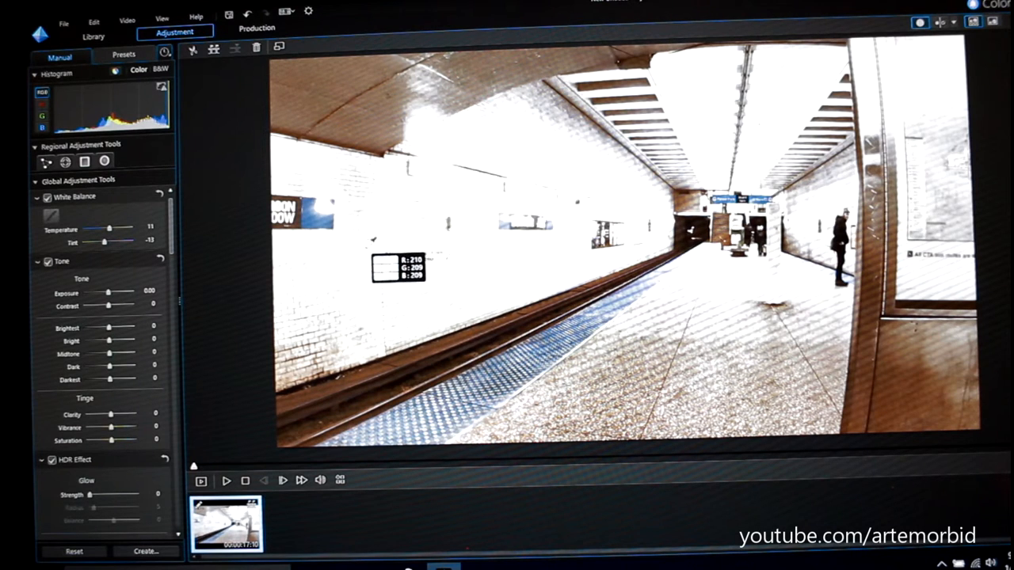
mouse_move(377, 196)
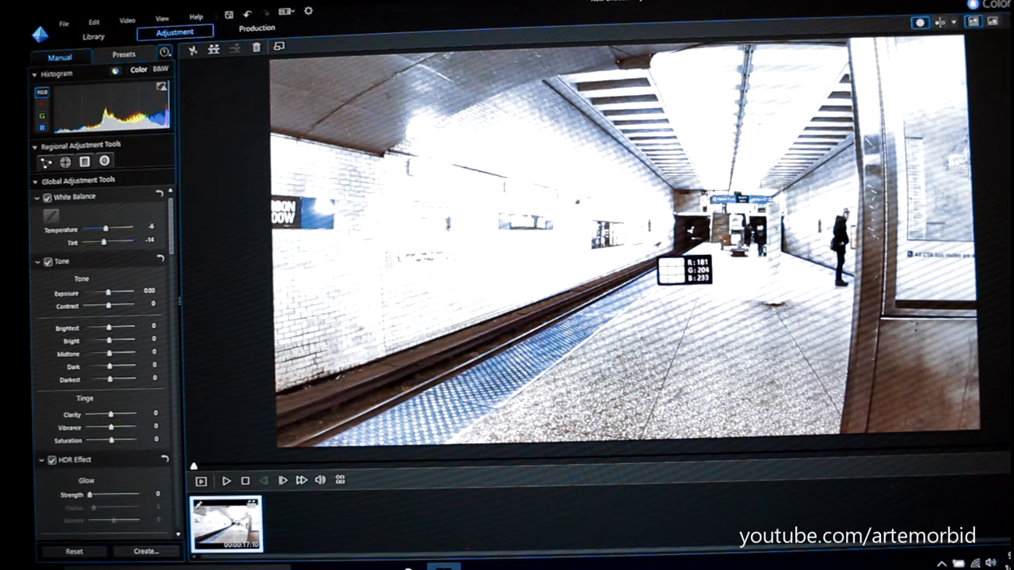
mouse_move(196, 261)
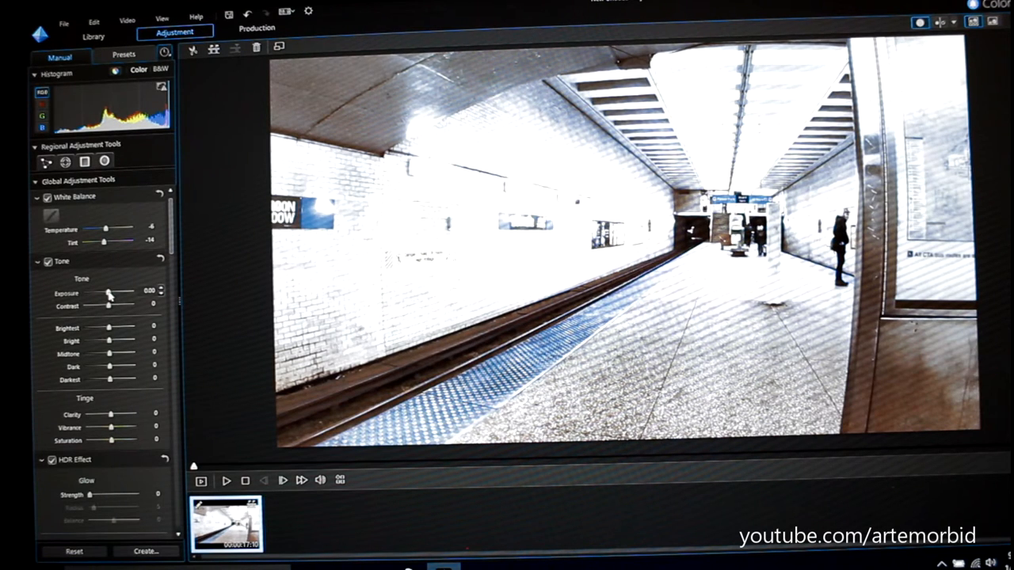
- Push Exposure up to 2.31, then bring it back to 0.00
drag(109, 294, 124, 294)
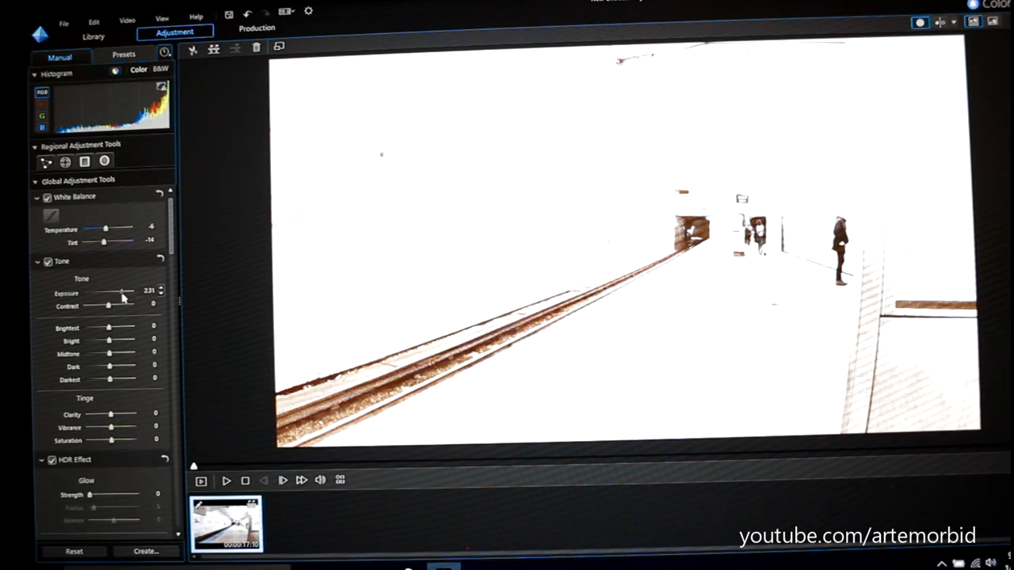
drag(123, 293, 111, 293)
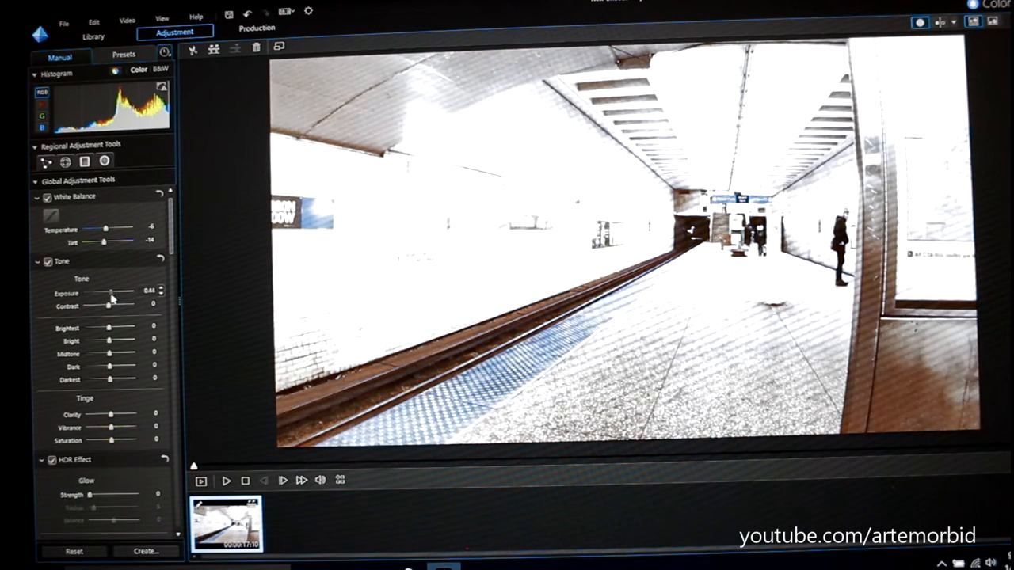
drag(111, 292, 103, 293)
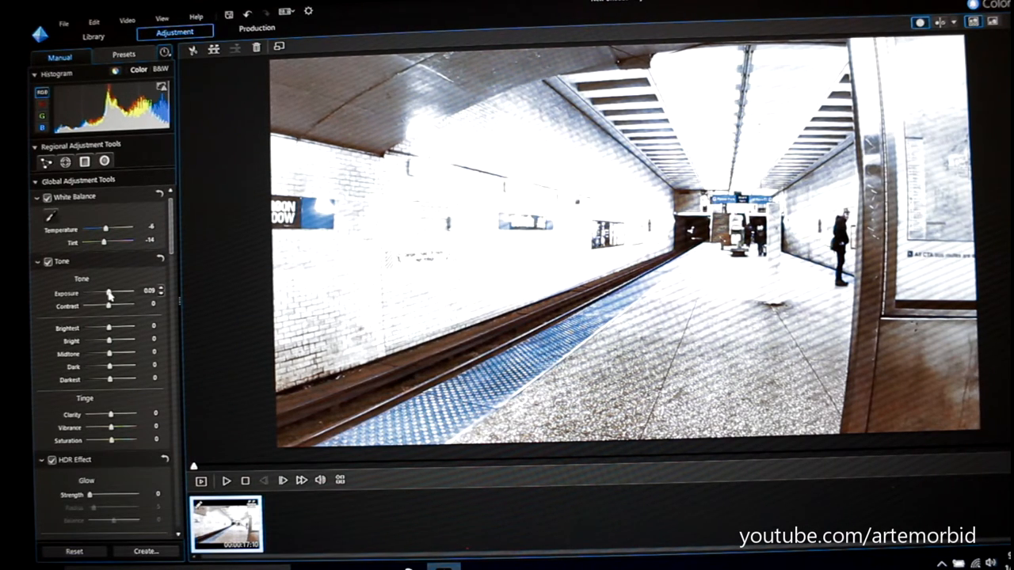
drag(111, 293, 107, 293)
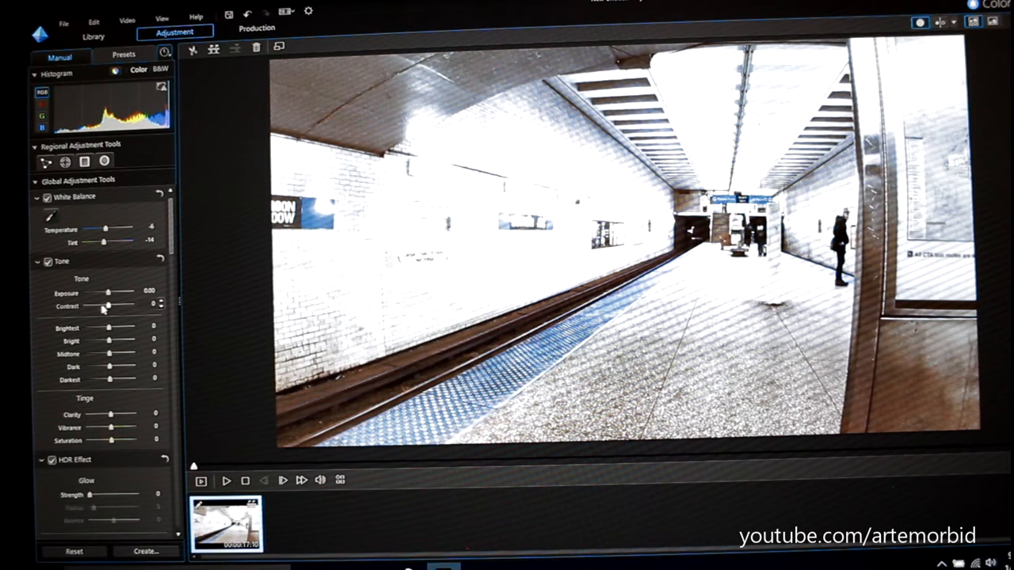
- Push Contrast to its maximum, then ease it back to 58
drag(106, 308, 128, 307)
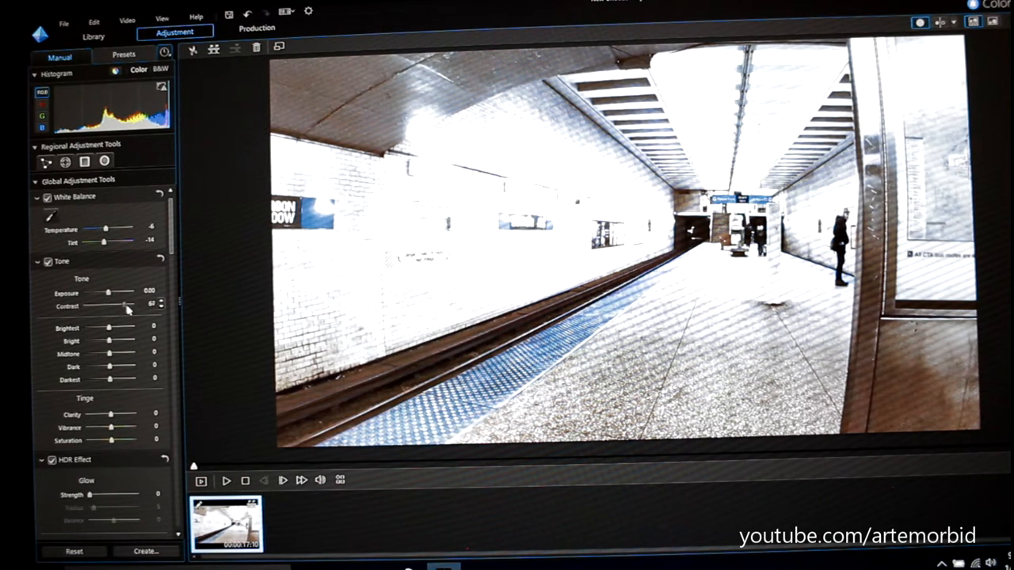
drag(115, 306, 139, 306)
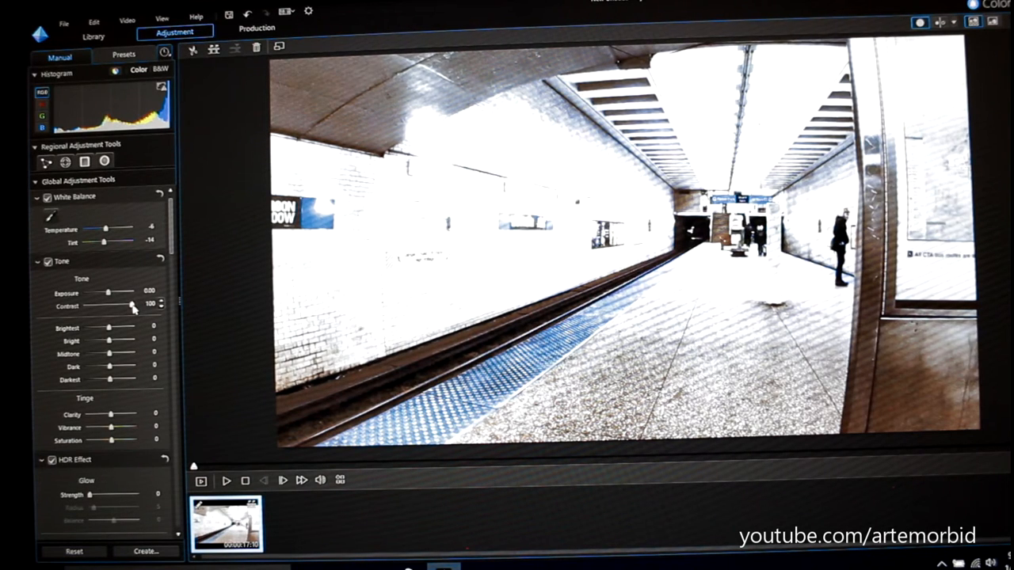
drag(128, 305, 107, 305)
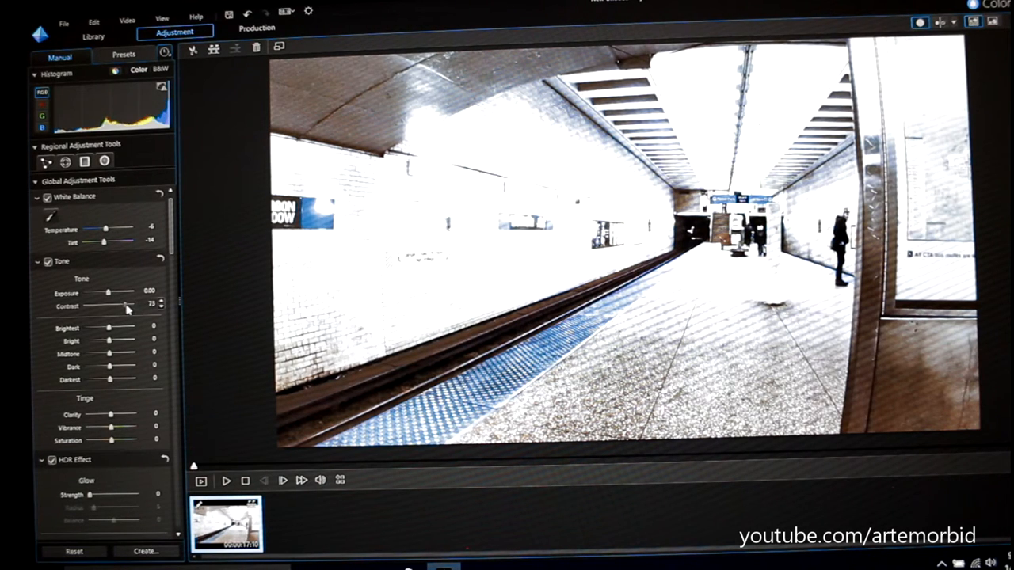
drag(123, 306, 117, 306)
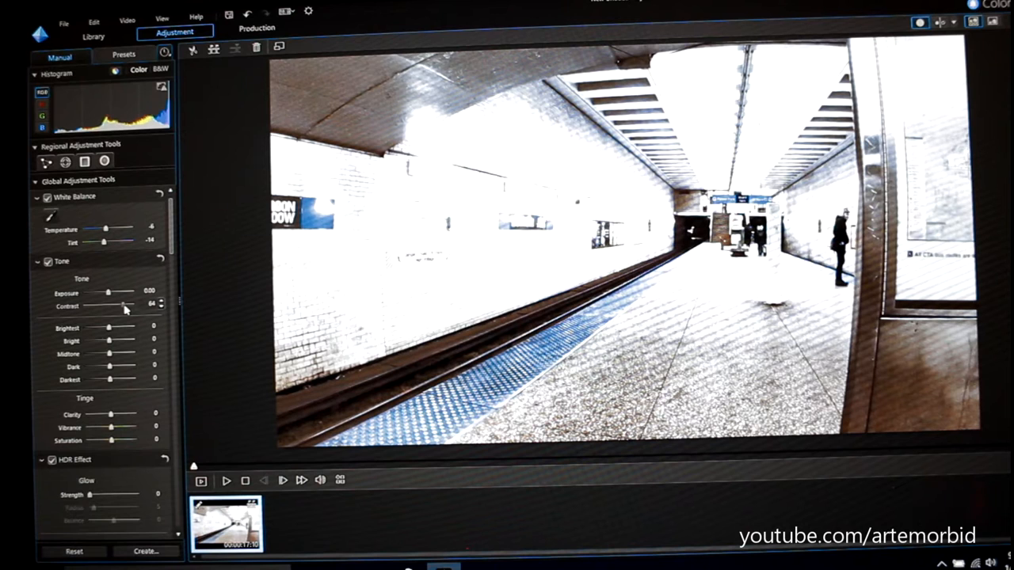
drag(123, 306, 119, 307)
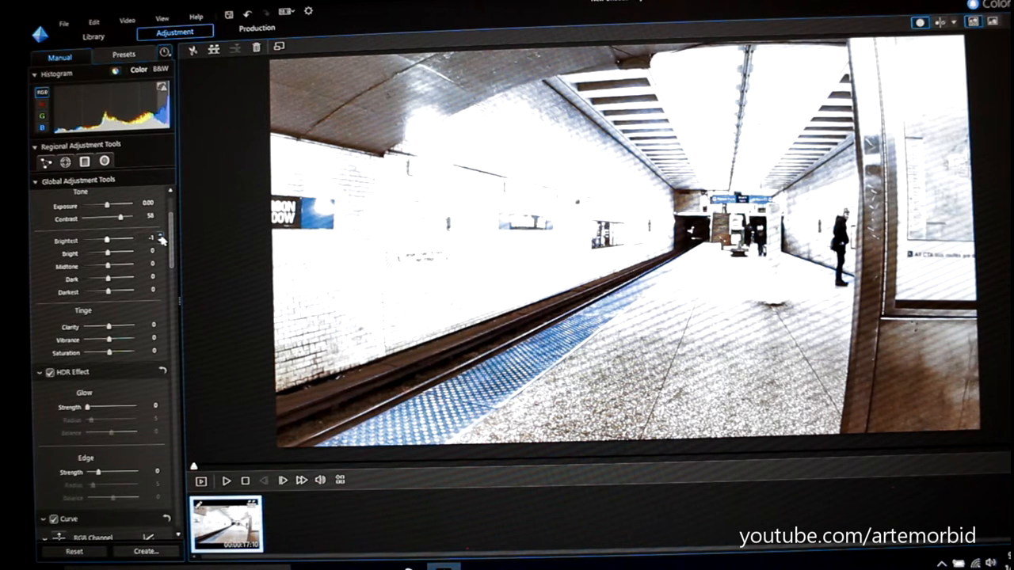
- Sweep the Brightest tone slider to maximum and leave it at 4
drag(110, 239, 134, 239)
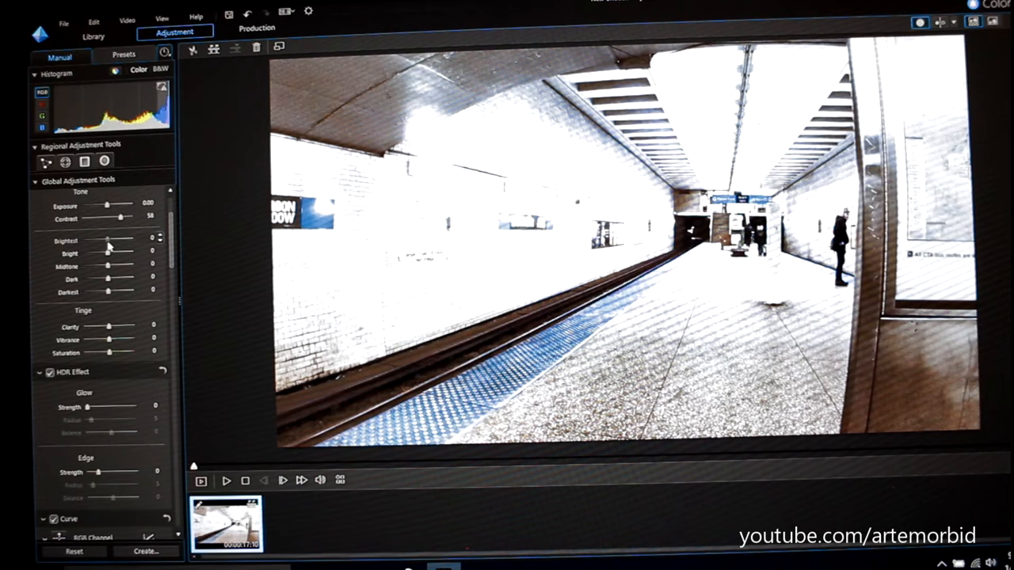
drag(108, 242, 126, 242)
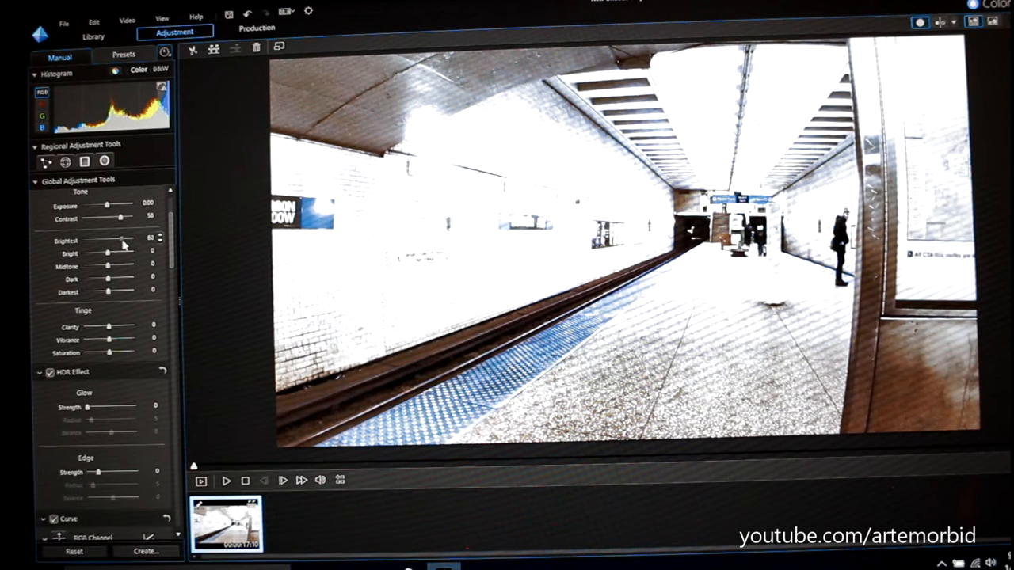
drag(120, 241, 135, 241)
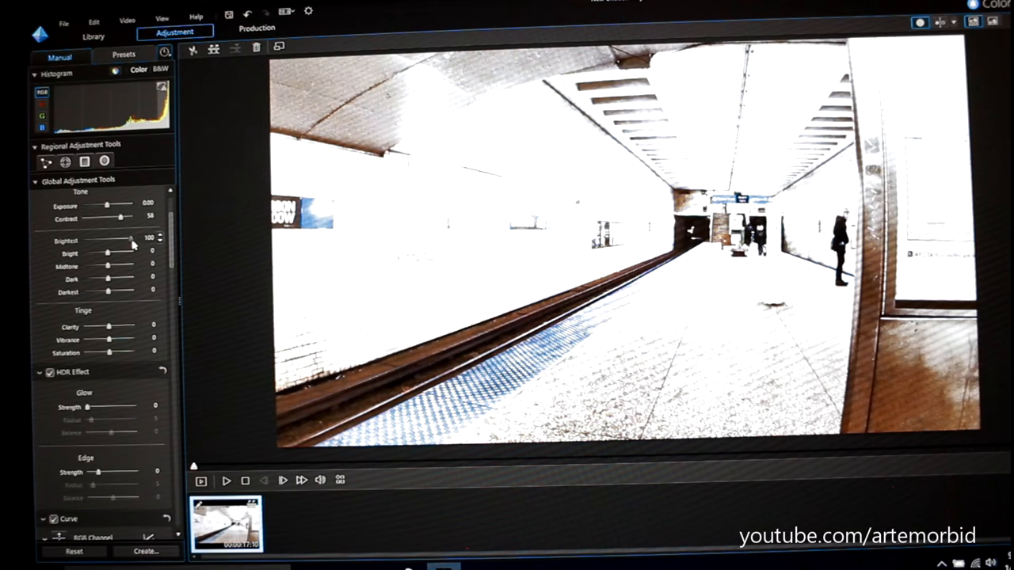
drag(133, 239, 119, 240)
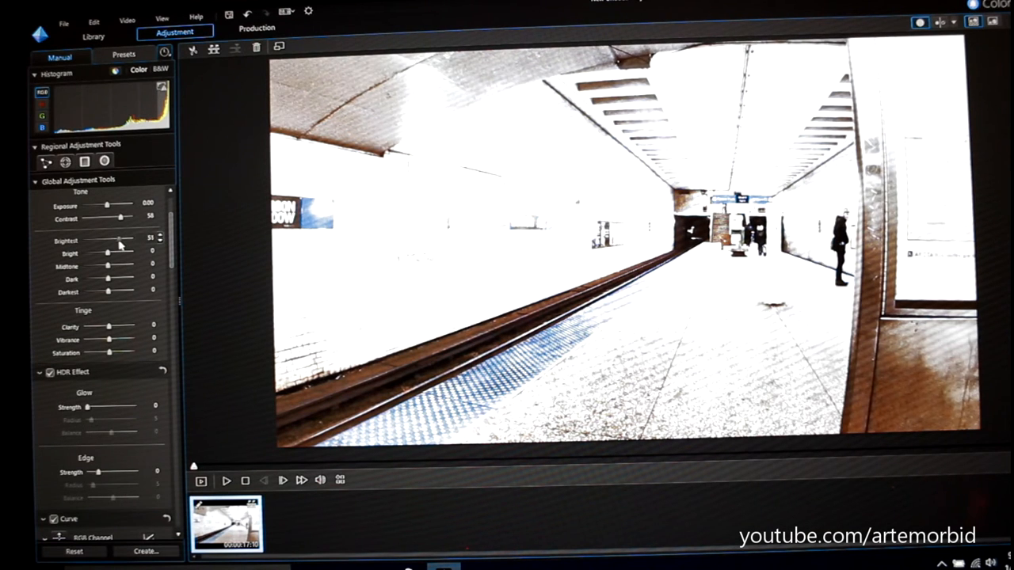
drag(117, 240, 107, 240)
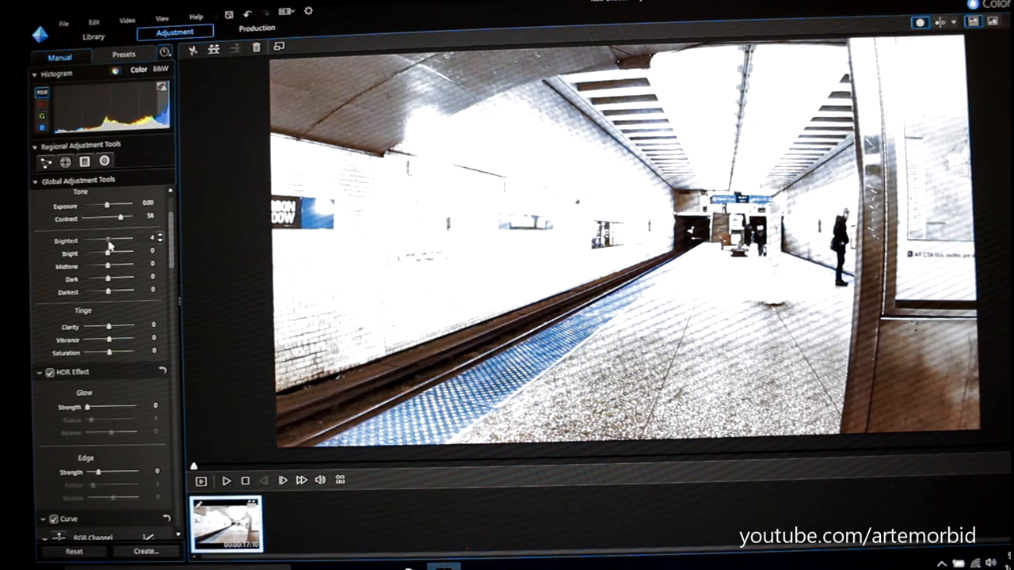
- Sweep the Bright tone slider to maximum and leave it at 11
drag(107, 240, 103, 240)
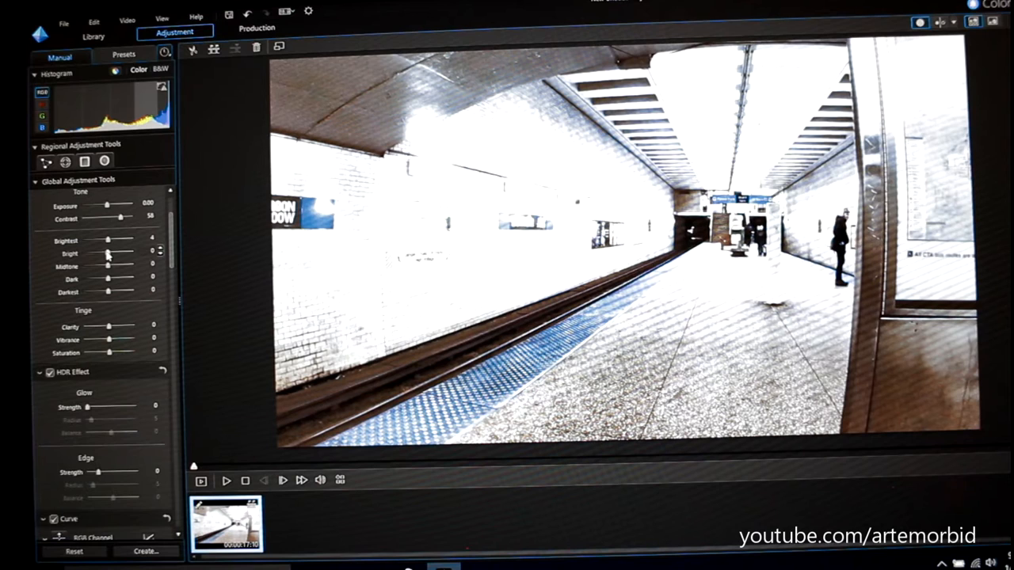
drag(108, 253, 132, 253)
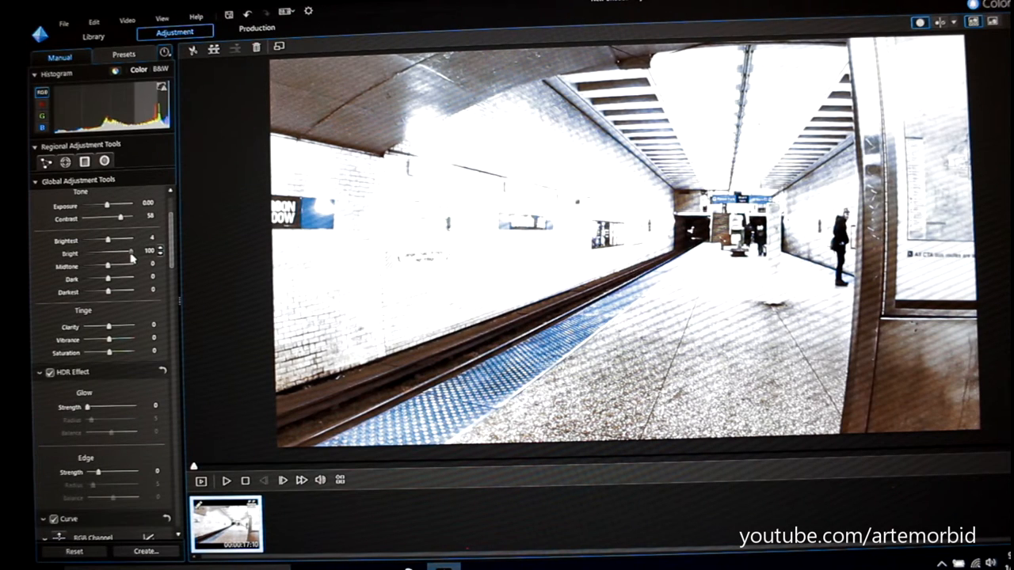
drag(131, 252, 116, 252)
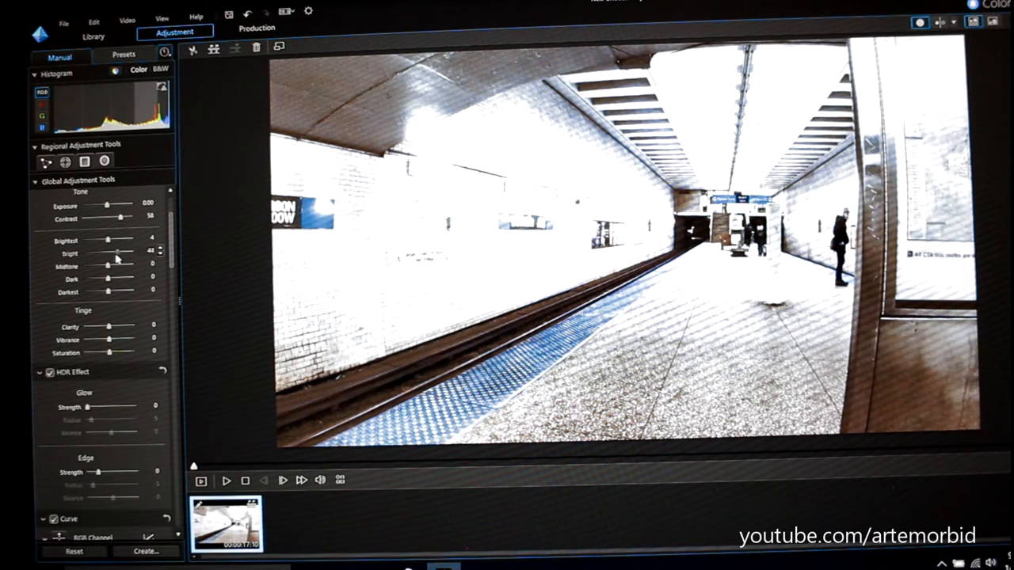
drag(119, 251, 109, 252)
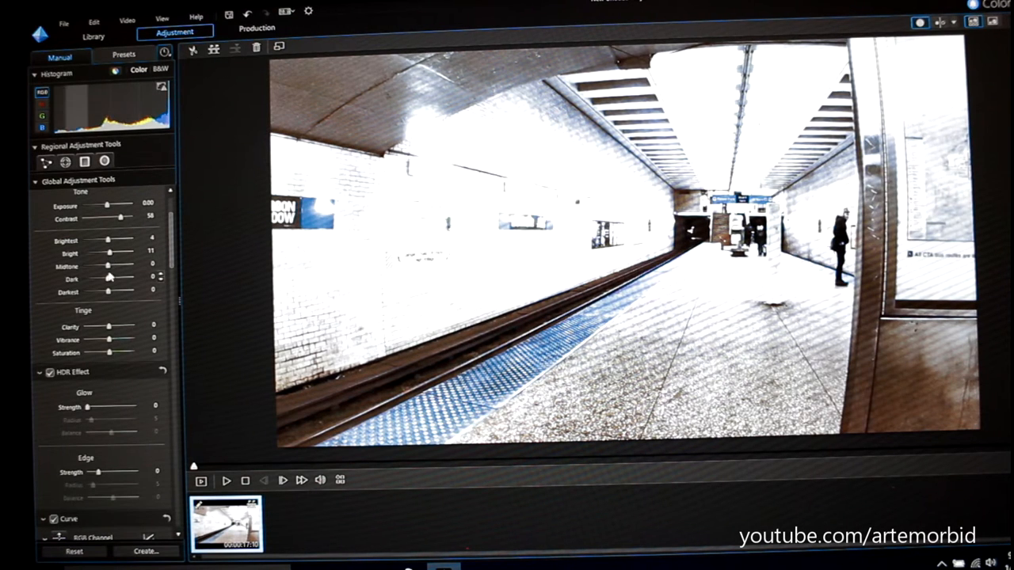
- Swing Midtone from strongly darkened to heavily brightened, leaving it at 4
drag(111, 267, 99, 266)
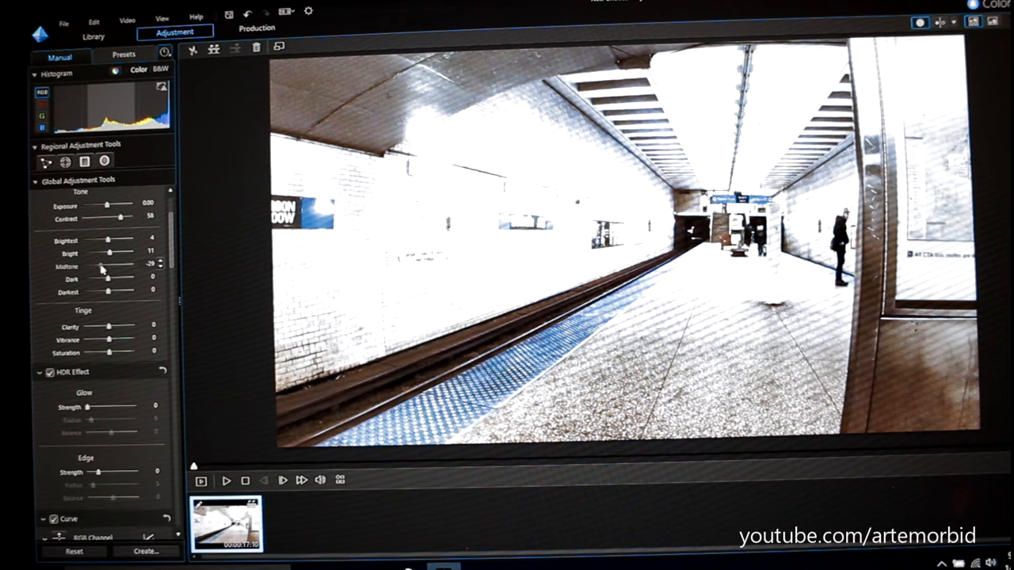
drag(107, 267, 85, 267)
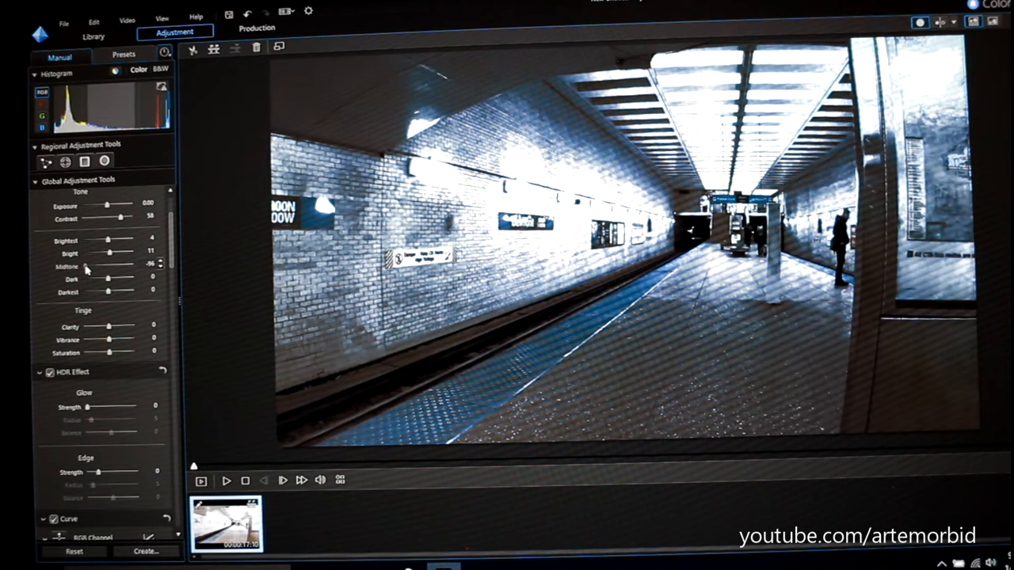
drag(85, 266, 99, 266)
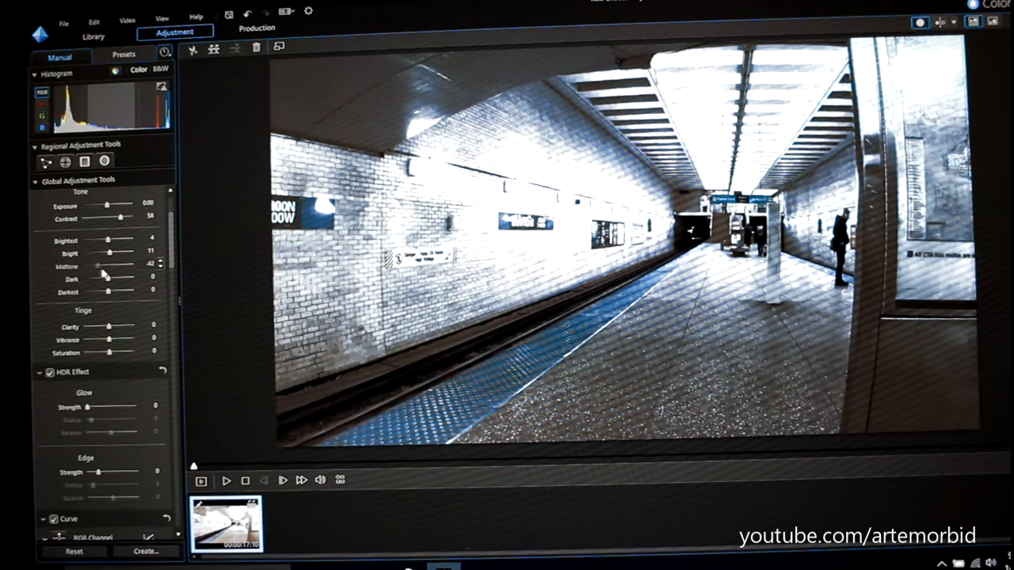
drag(95, 267, 127, 267)
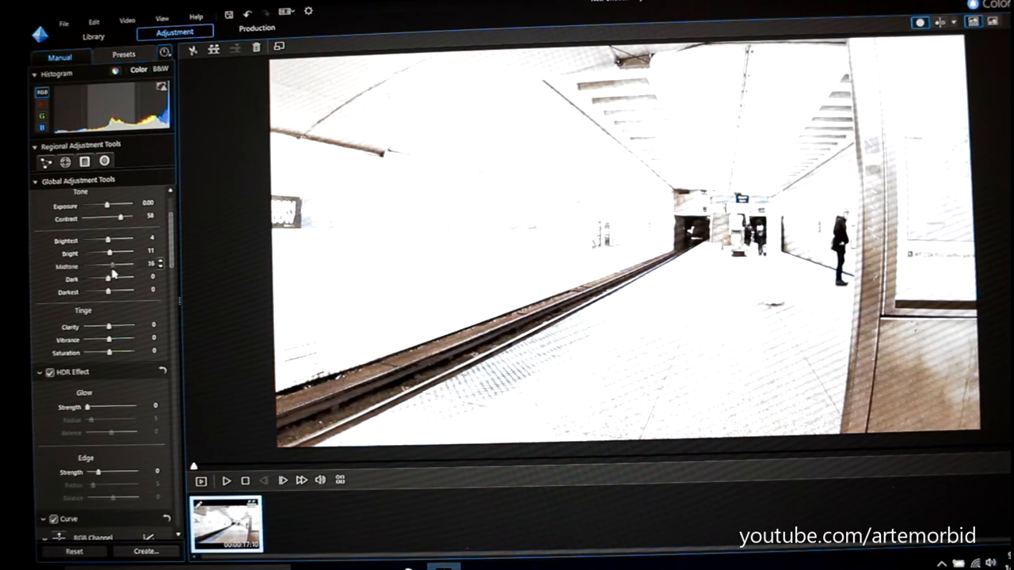
drag(113, 267, 127, 267)
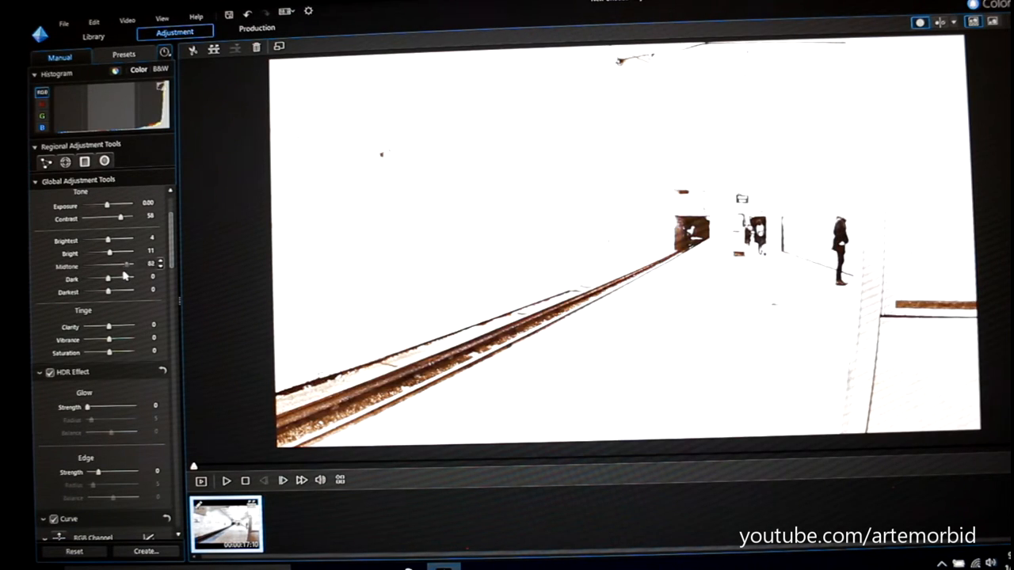
drag(127, 267, 111, 267)
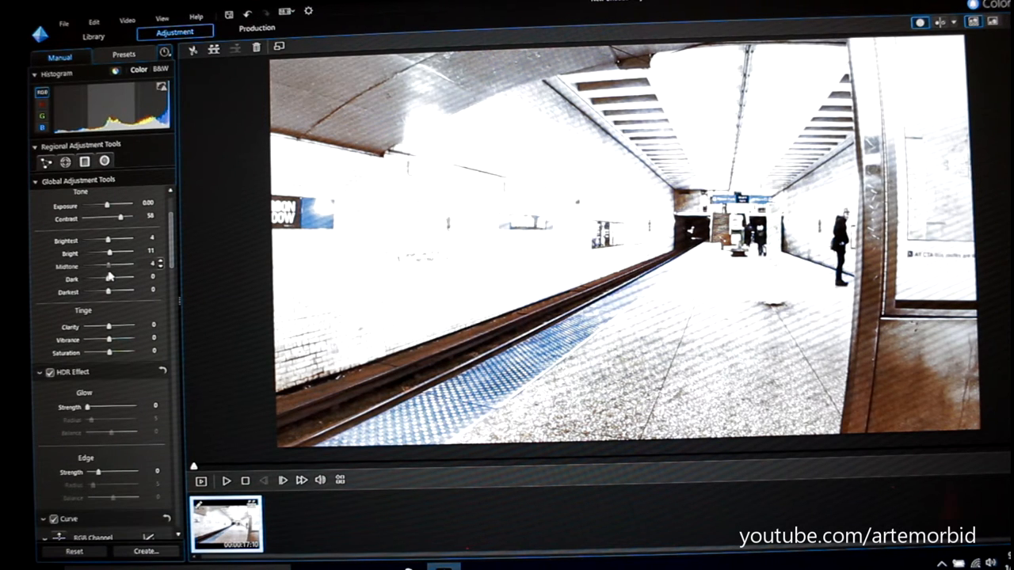
- Raise Midtone to 13, then sweep Dark tones between extremes and leave them at 16
drag(103, 267, 113, 266)
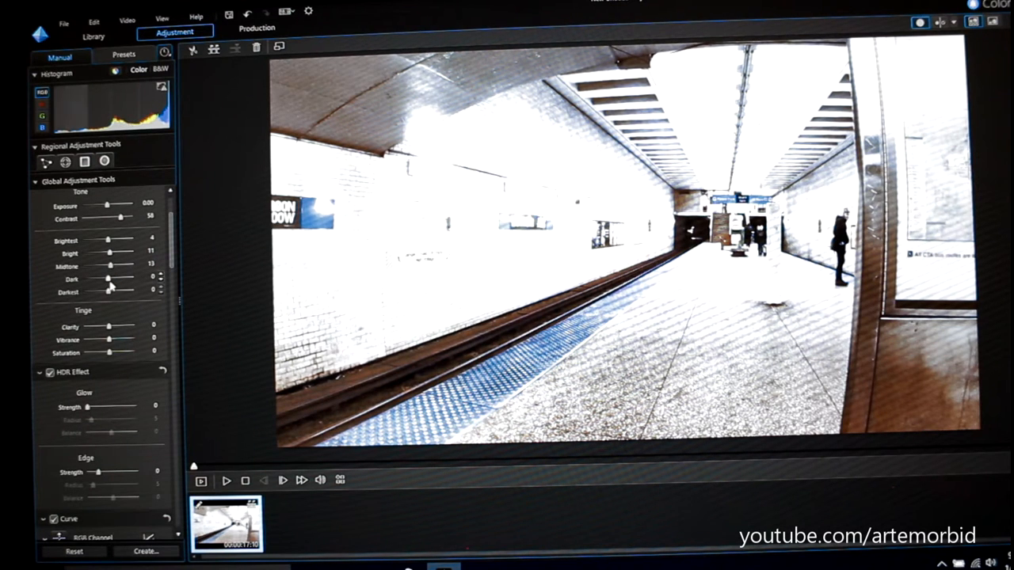
drag(111, 280, 131, 279)
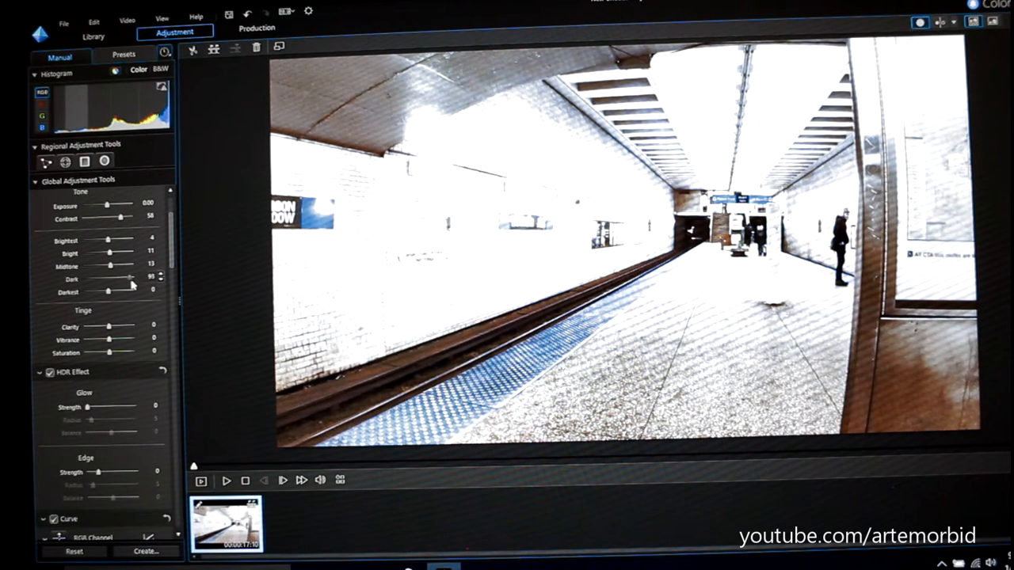
drag(127, 279, 132, 279)
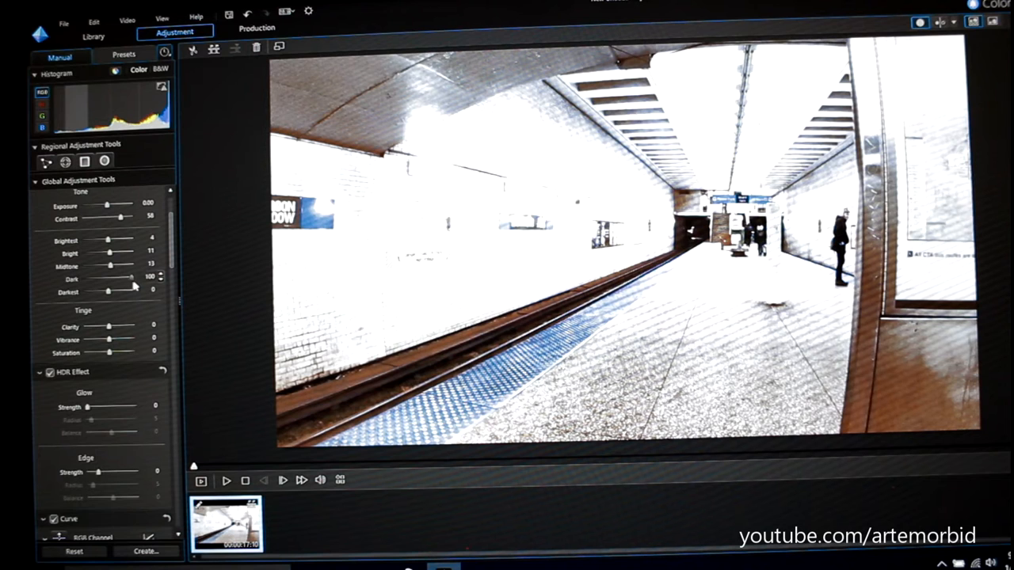
drag(128, 278, 107, 279)
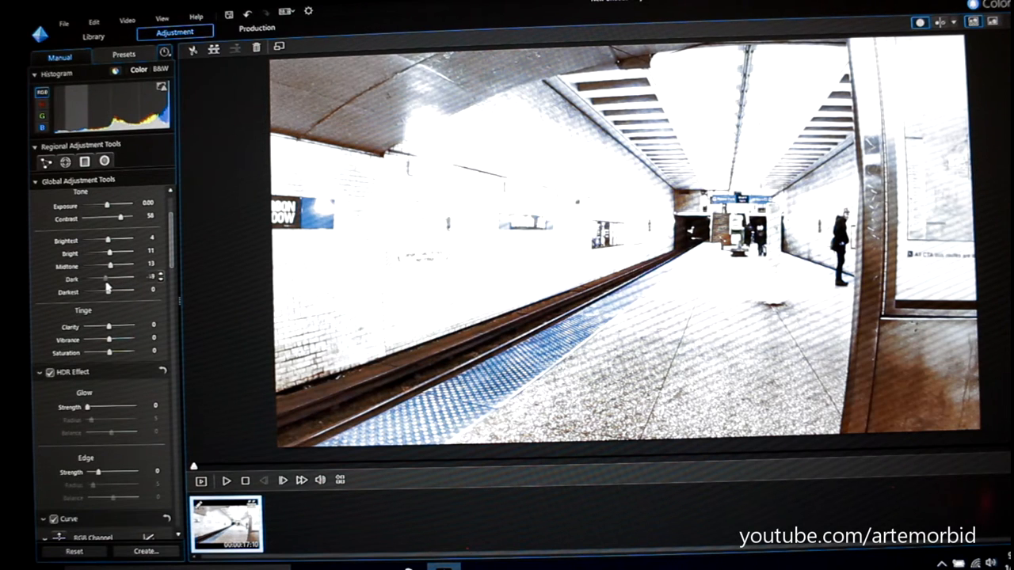
drag(107, 278, 87, 278)
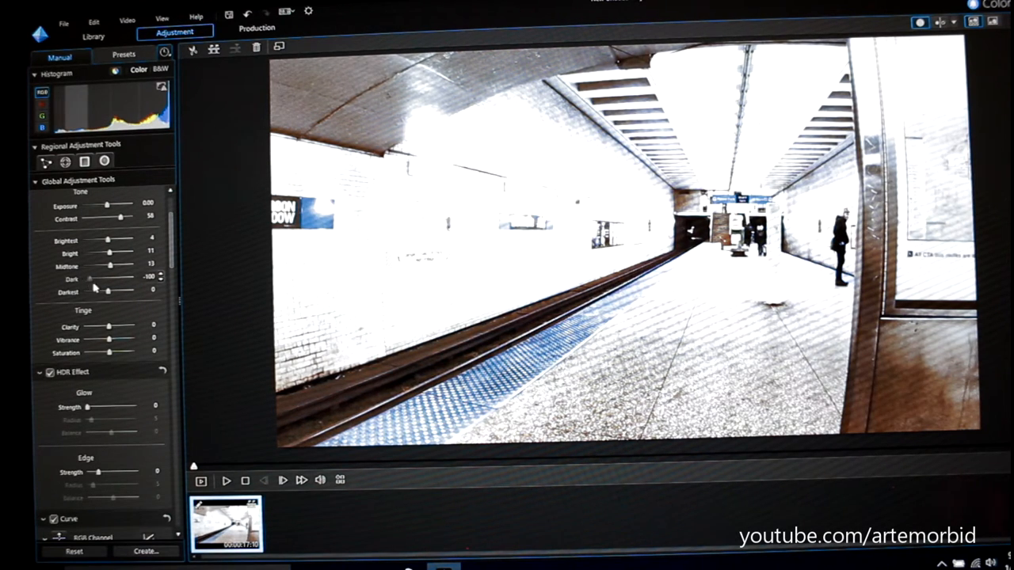
drag(94, 278, 111, 279)
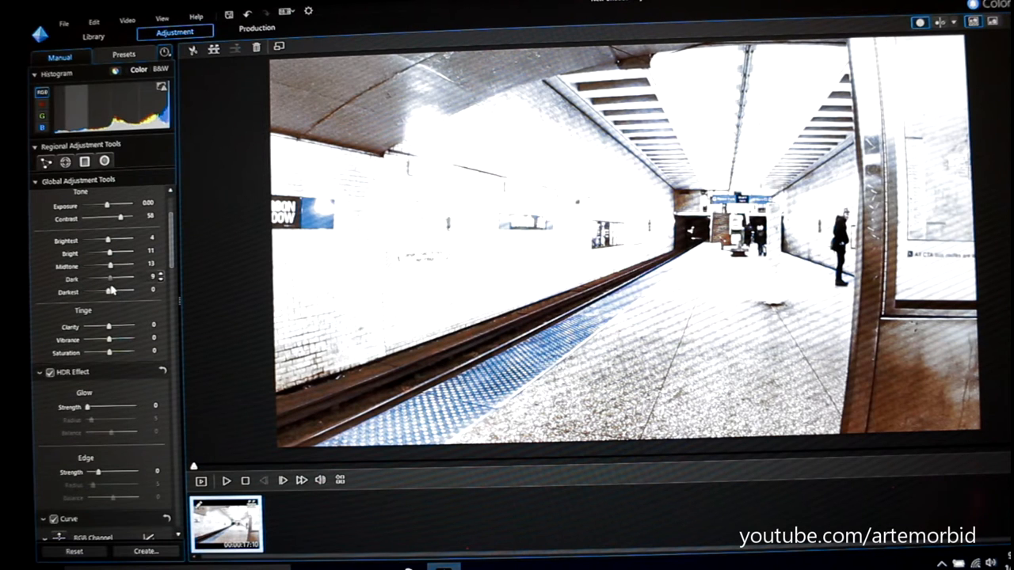
drag(108, 278, 119, 279)
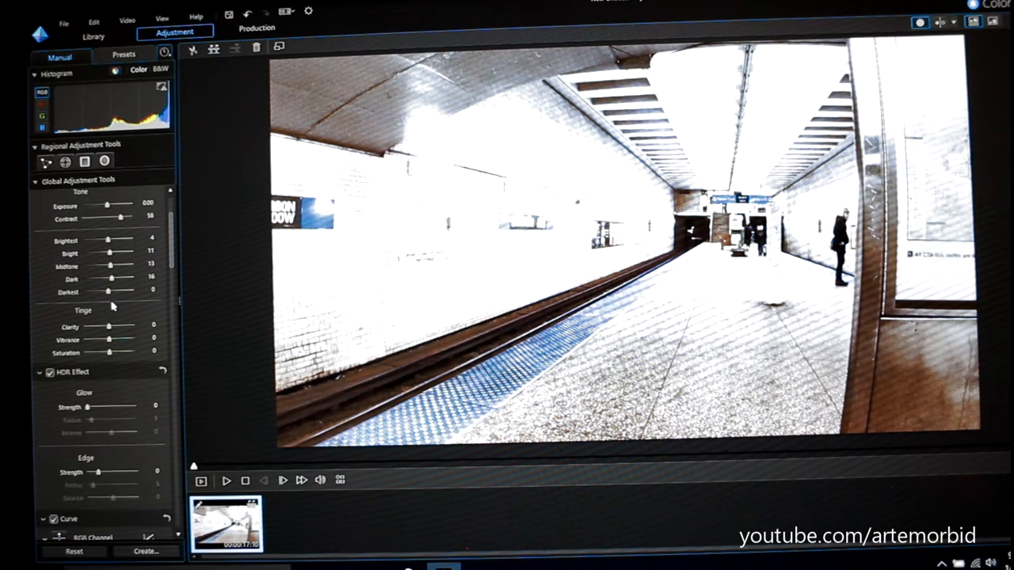
- Sweep Darkest tones from -100 to 76, then settle them at 7
drag(109, 292, 93, 292)
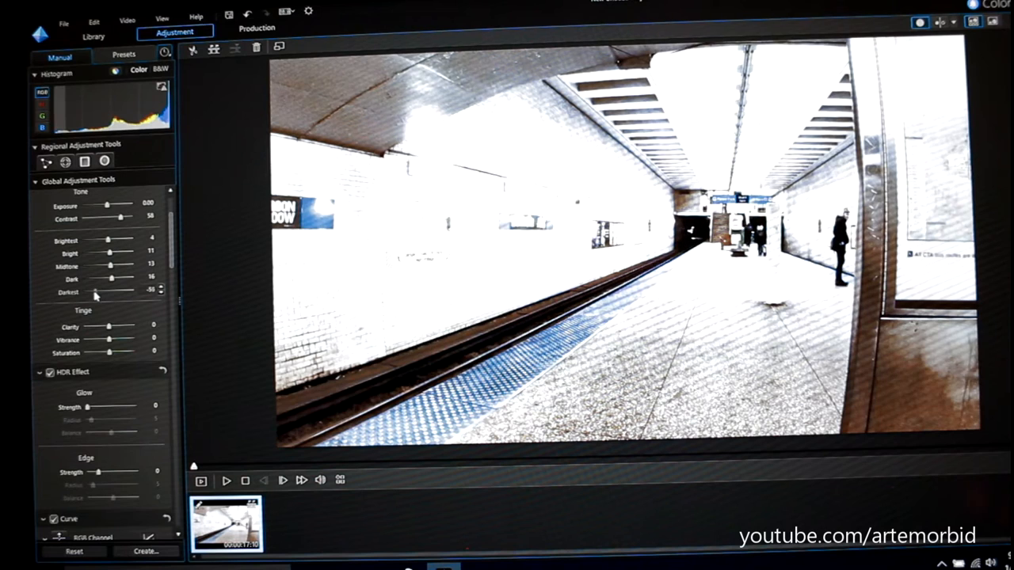
drag(95, 291, 86, 291)
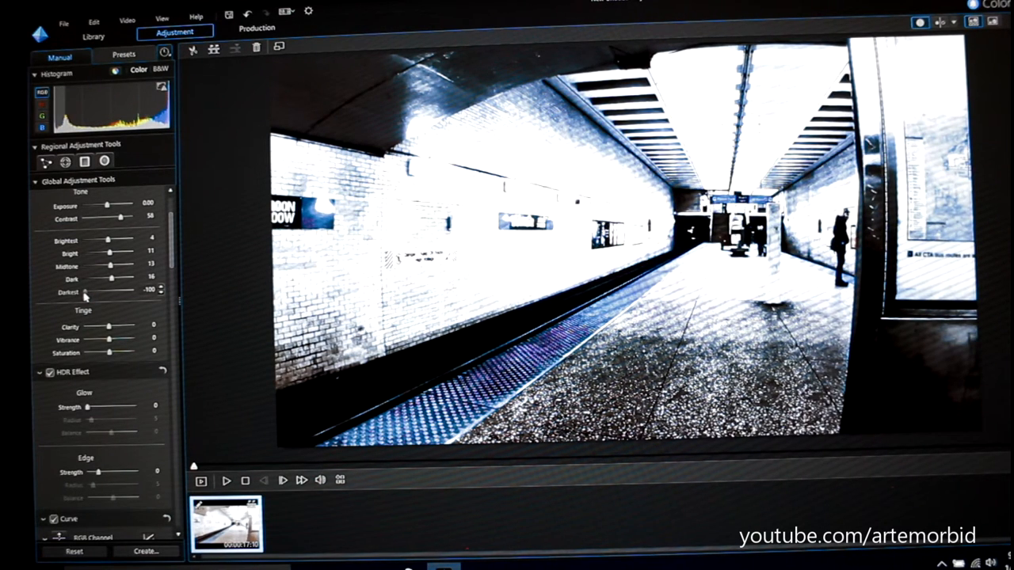
drag(91, 291, 127, 291)
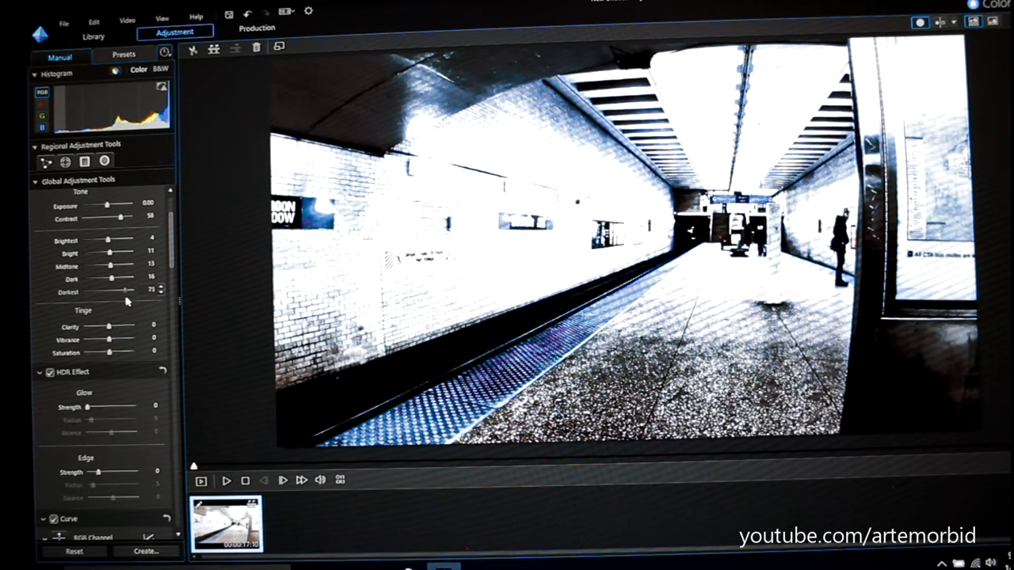
drag(123, 291, 128, 291)
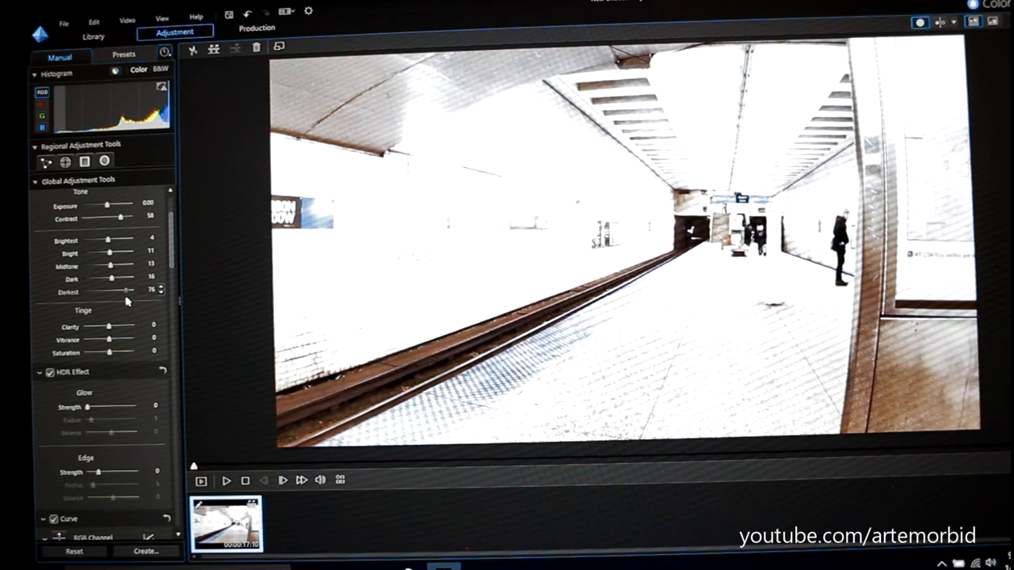
drag(128, 291, 110, 291)
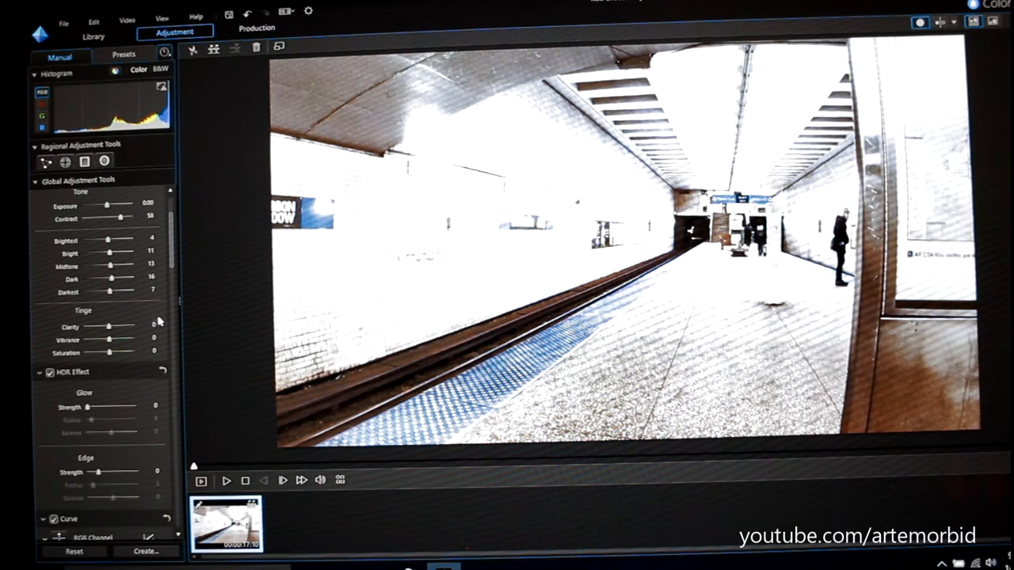
- Scroll down to Tinge, push Vibrance toward 100, then ease it back
scroll(down, 3)
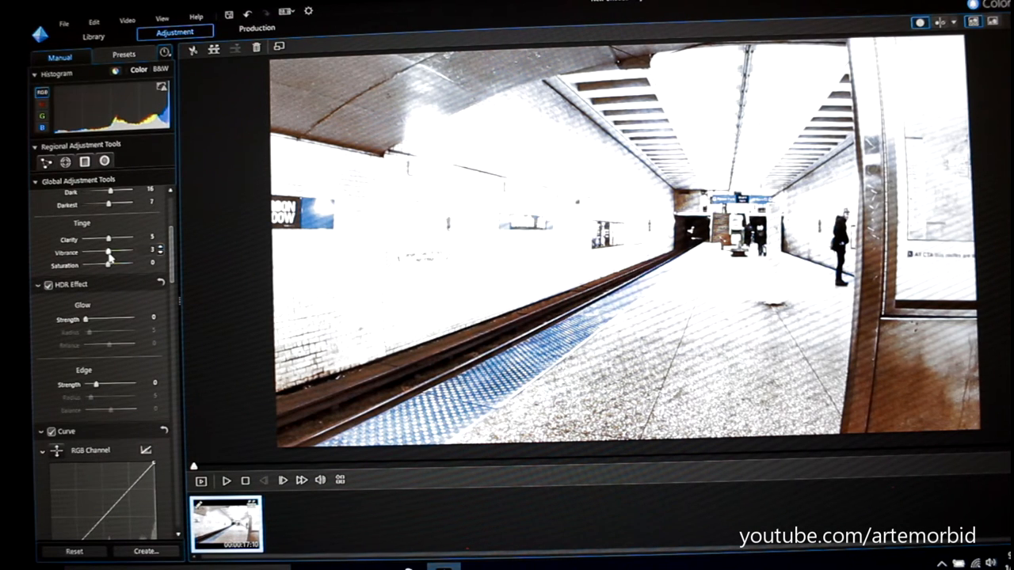
drag(107, 251, 135, 252)
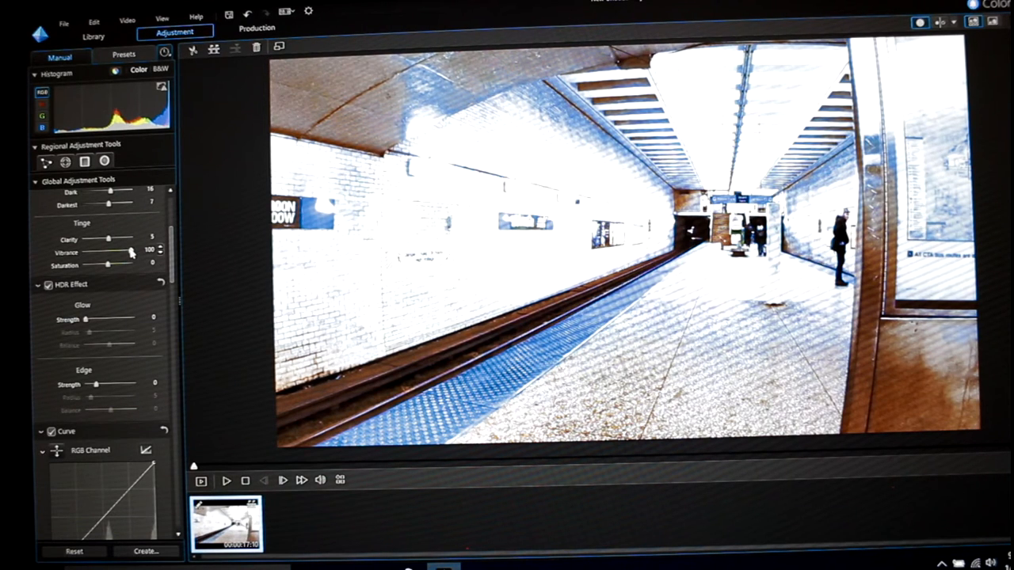
drag(130, 252, 109, 252)
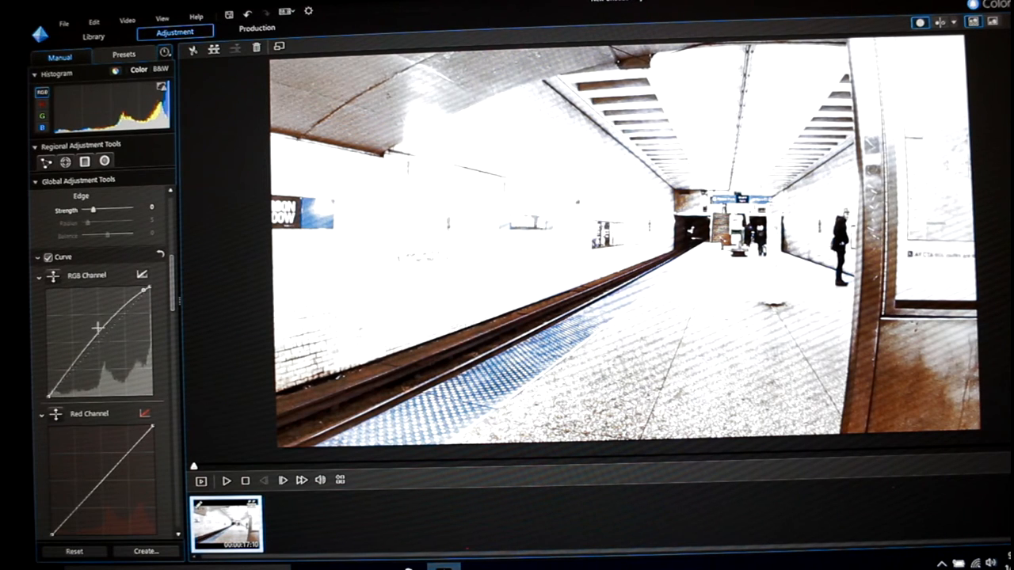
- Lift a point on the RGB curve twice to brighten the clip
drag(143, 301, 142, 289)
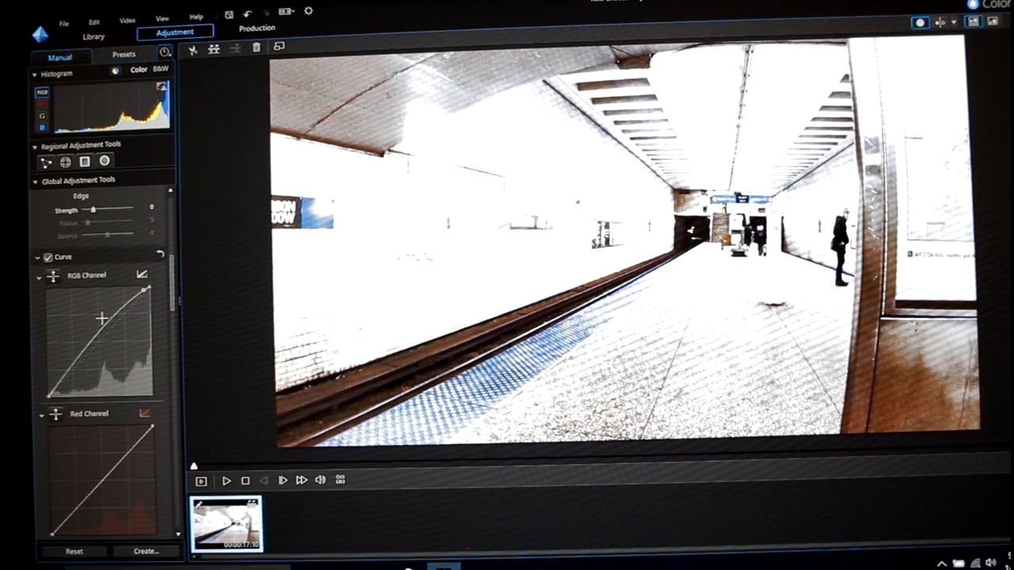
drag(102, 317, 131, 302)
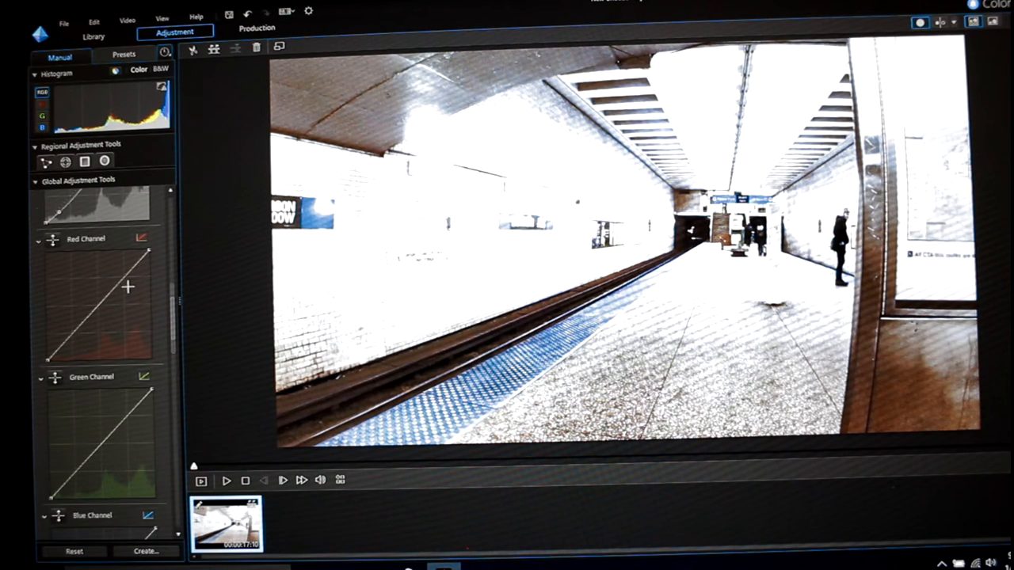
- Raise the red curve's highlights, return it near neutral, then nudge the green highlights
scroll(down, 3)
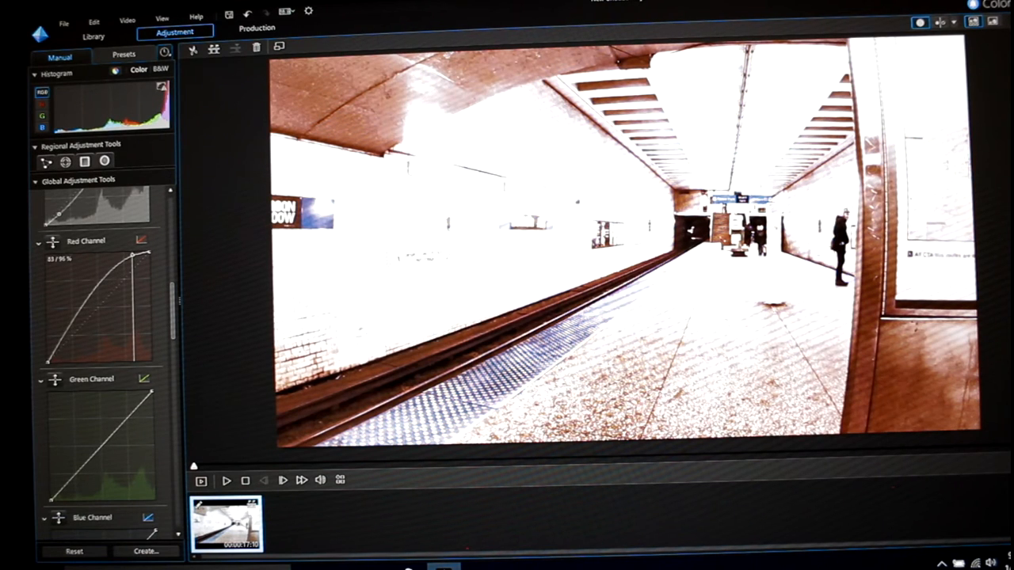
drag(146, 253, 147, 269)
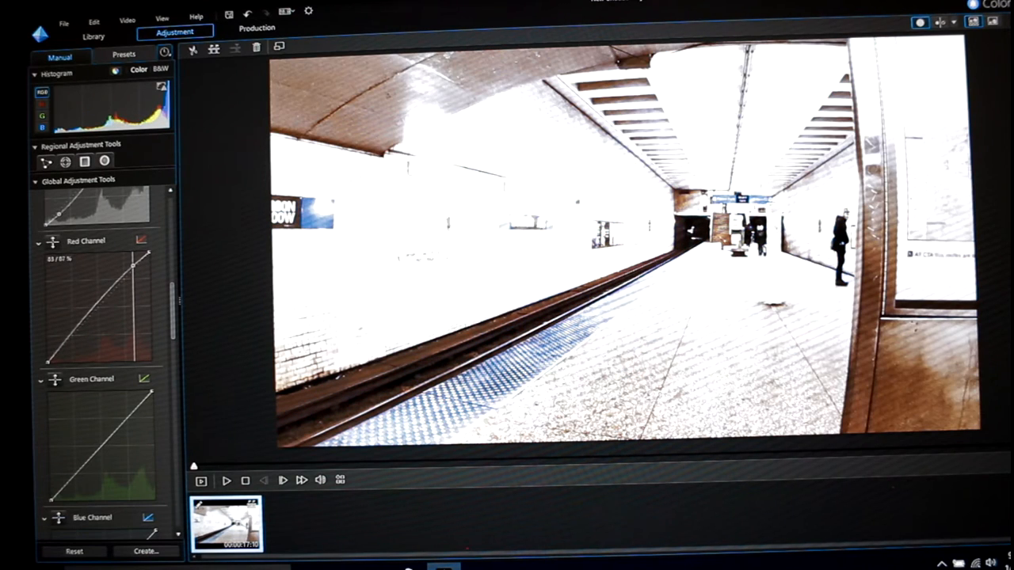
drag(143, 273, 144, 260)
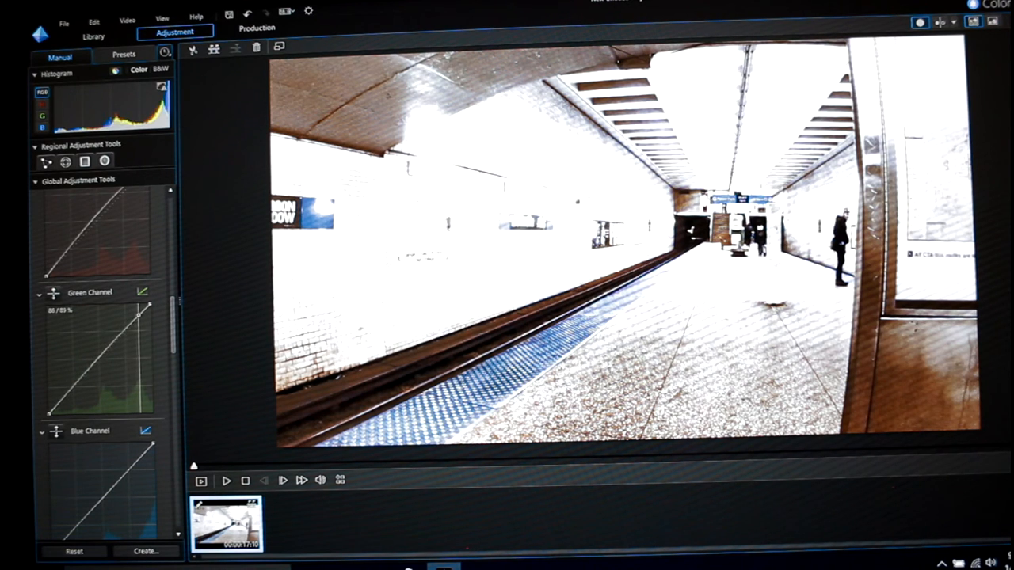
drag(136, 315, 137, 309)
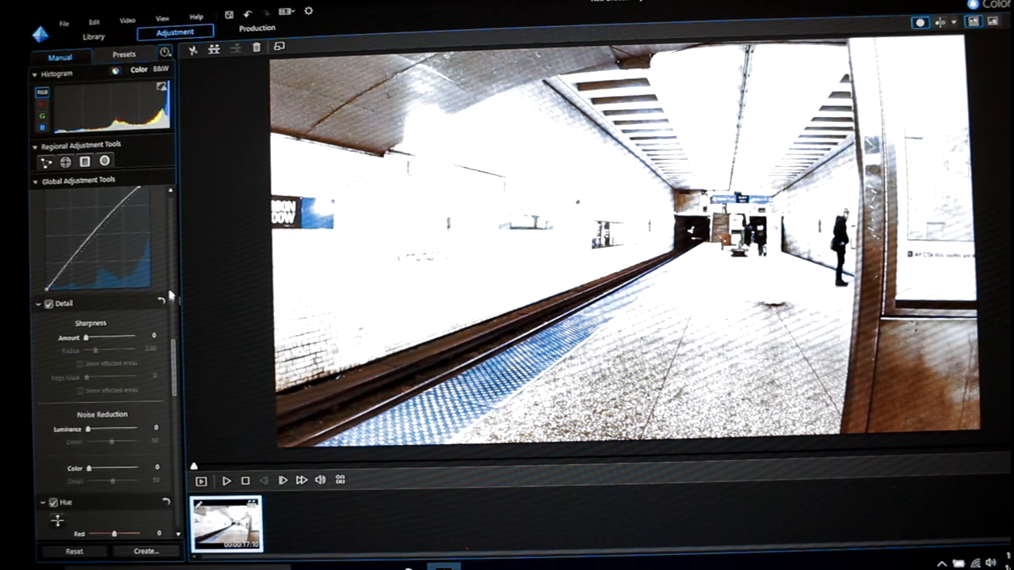
scroll(down, 3)
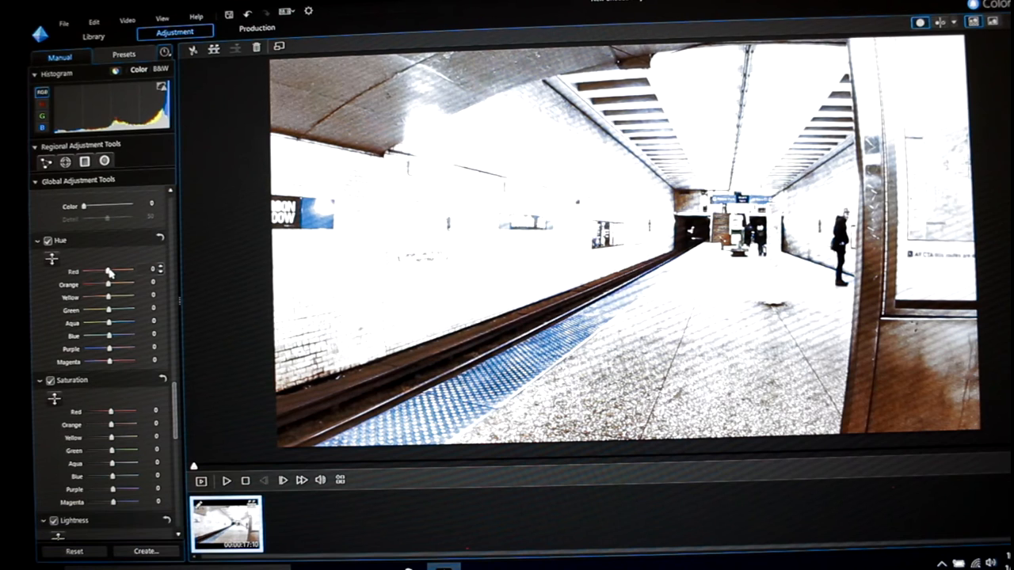
drag(109, 271, 84, 270)
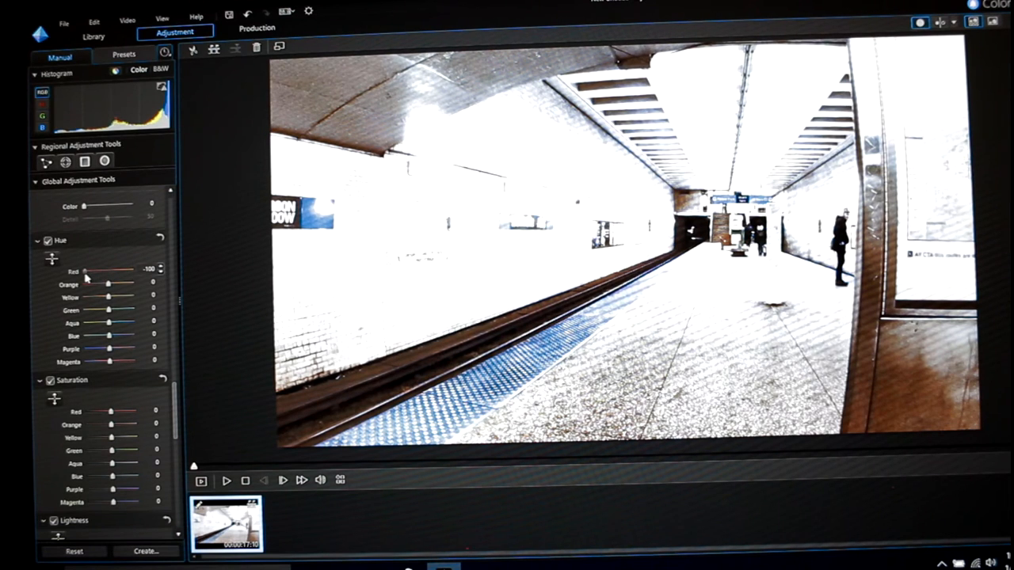
drag(85, 271, 111, 271)
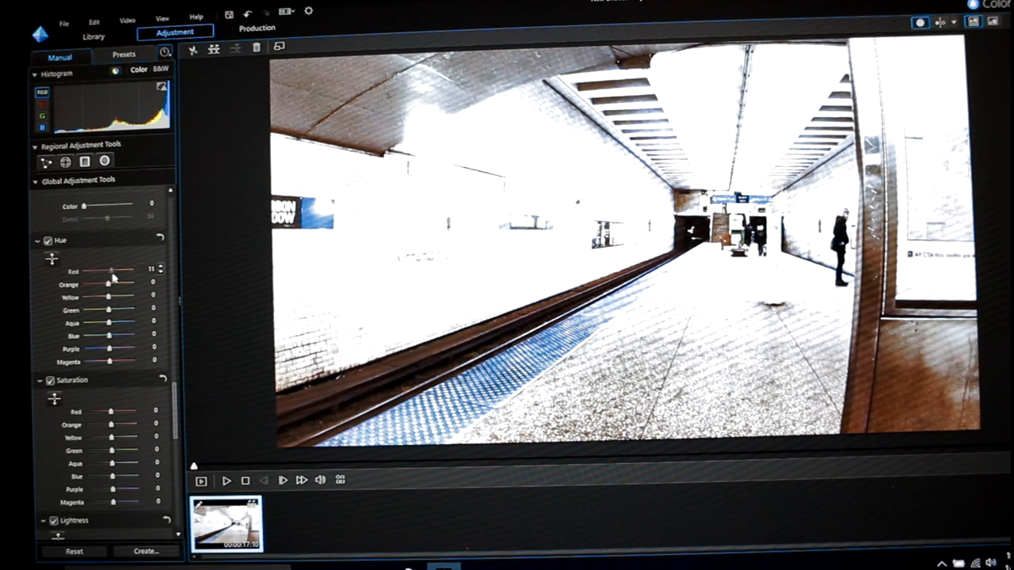
drag(111, 271, 129, 271)
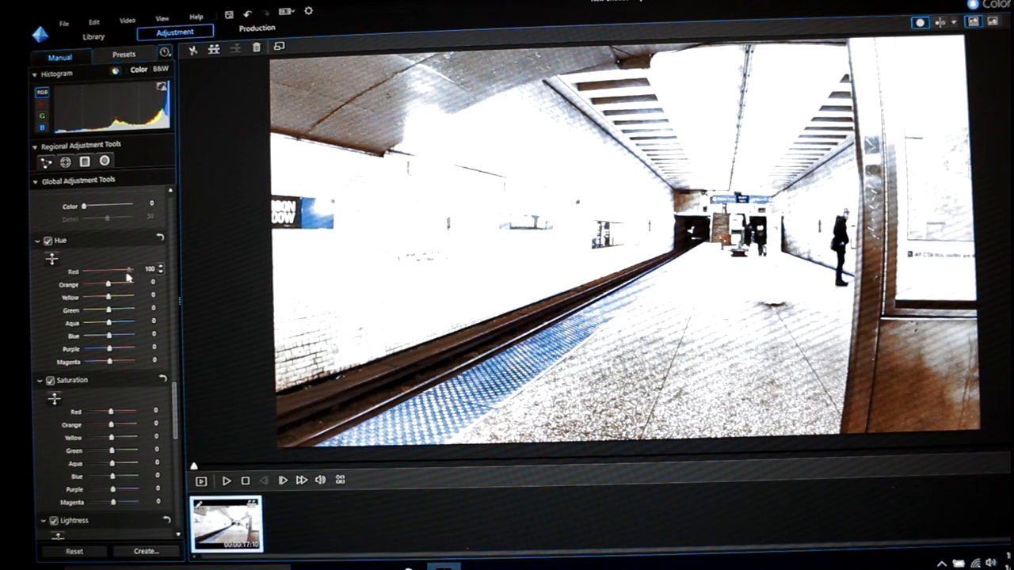
drag(127, 271, 103, 271)
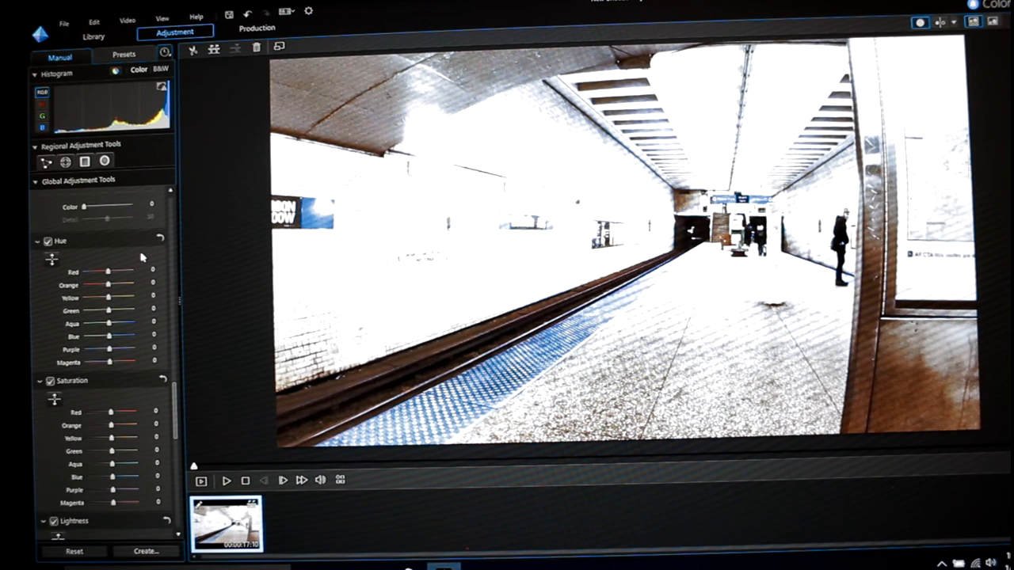
- Swing Blue saturation from -100 to 100 to make the platform's blue stripe vivid
scroll(down, 3)
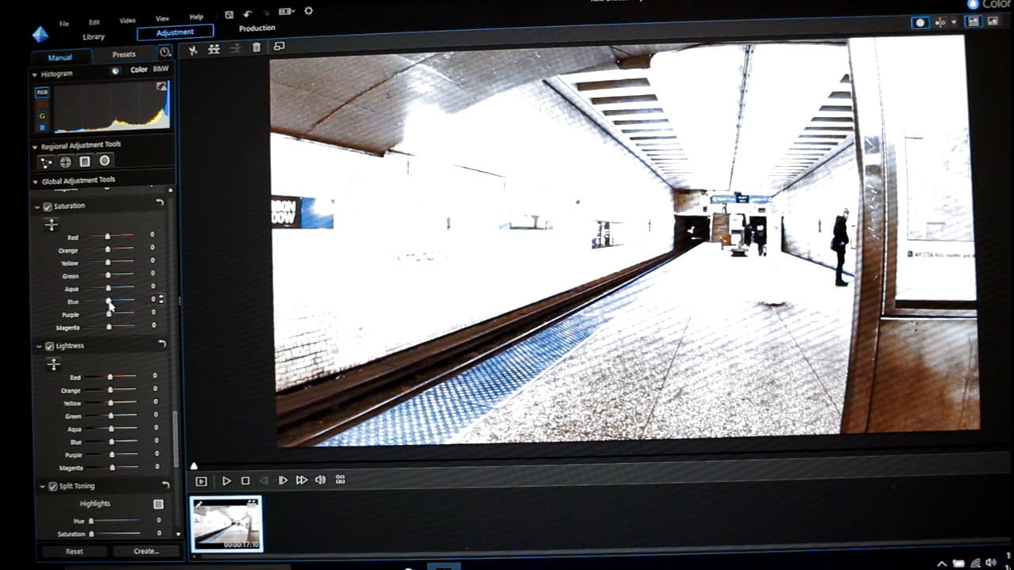
drag(110, 302, 99, 302)
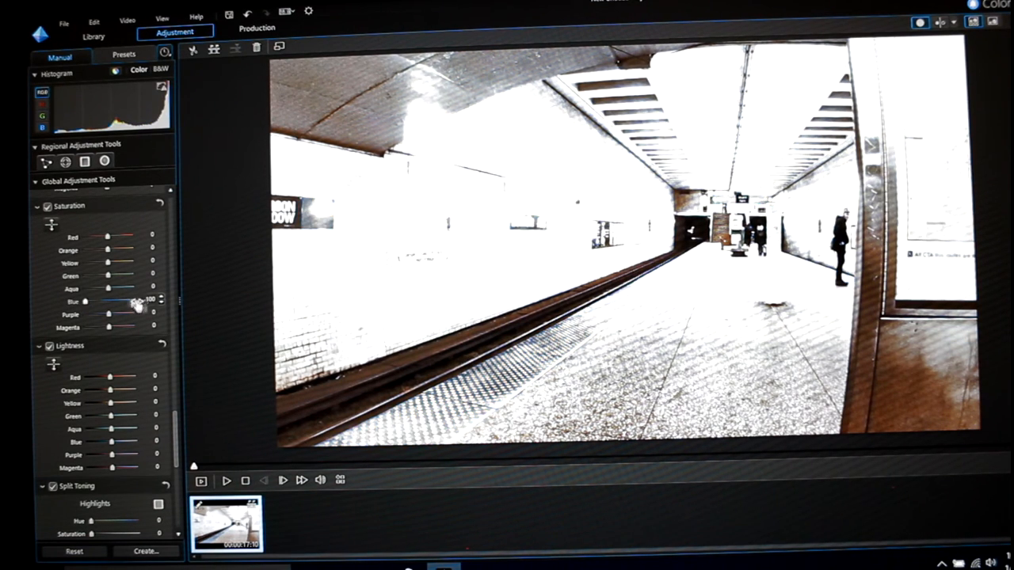
drag(114, 301, 85, 301)
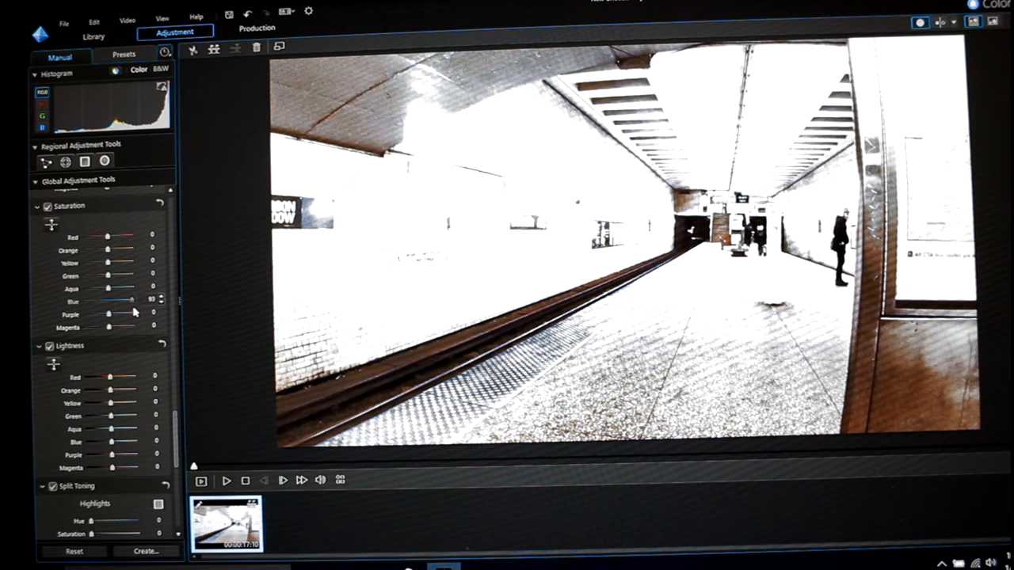
drag(131, 301, 134, 301)
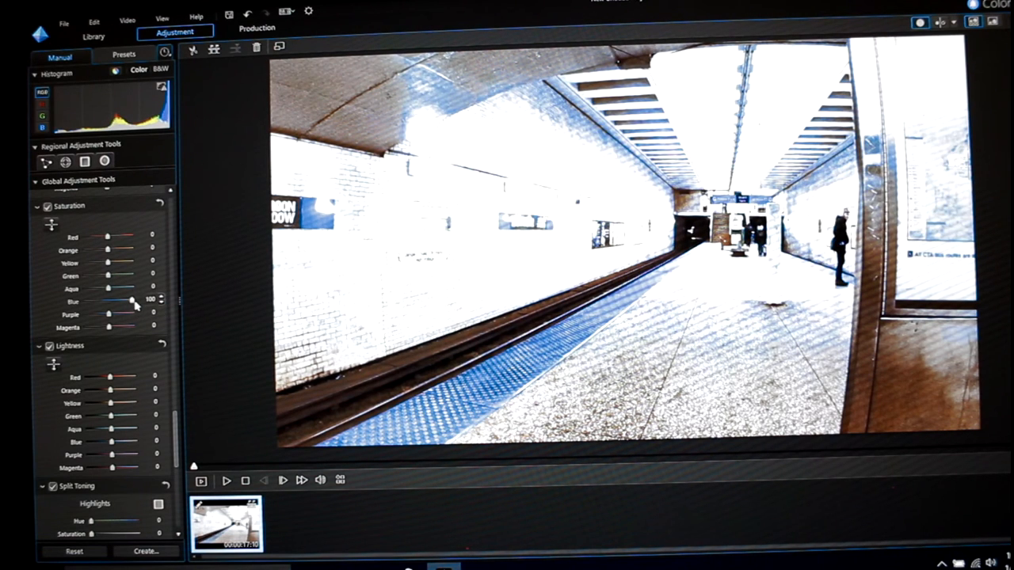
drag(133, 302, 108, 302)
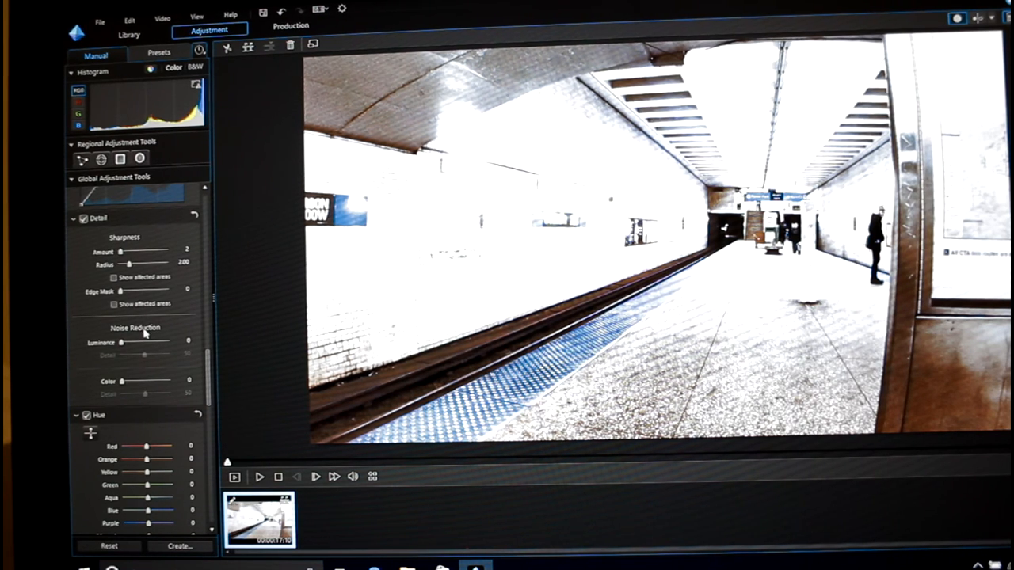
- Raise Luminance noise reduction to about 30 and fine-tune the amount
scroll(down, 3)
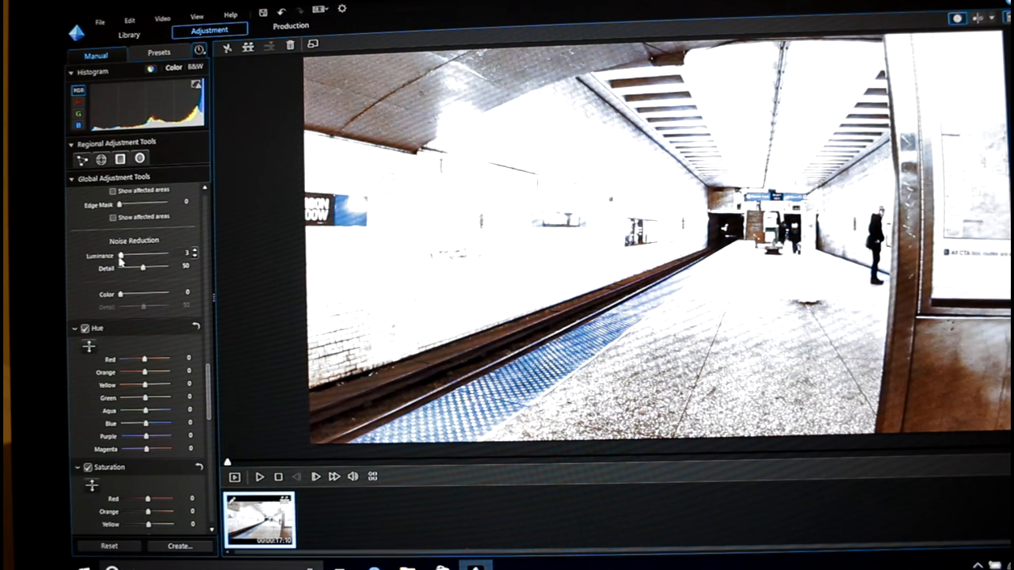
drag(122, 261, 136, 262)
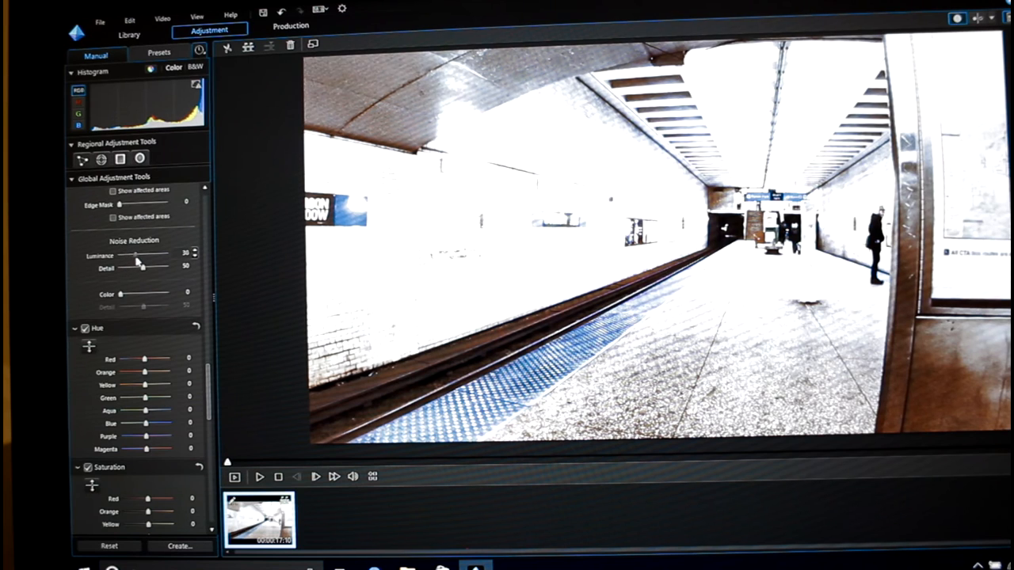
drag(136, 256, 140, 257)
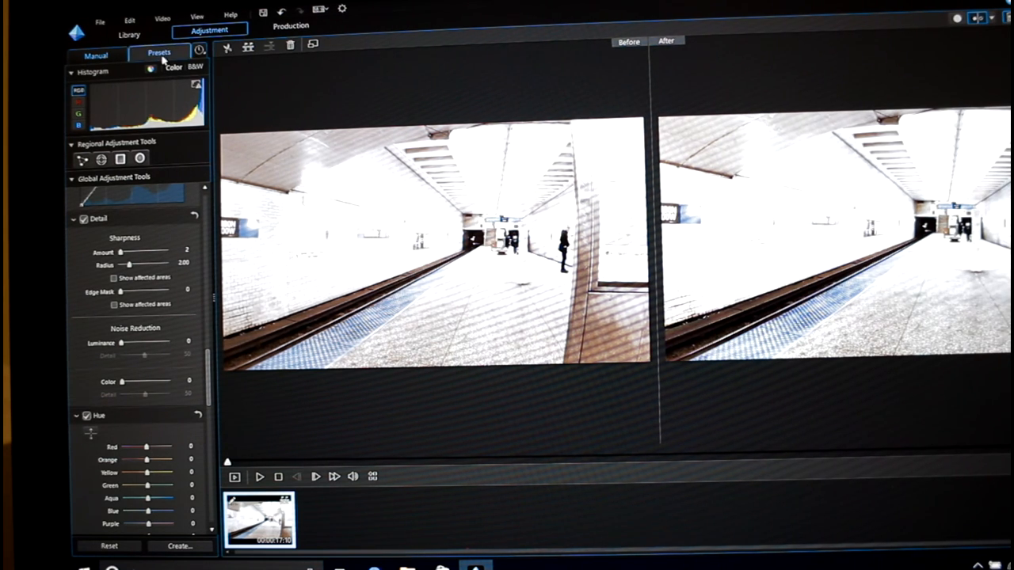
- Show the preset list, start a New Preset from current adjustments, then cancel unsaved
click(156, 55)
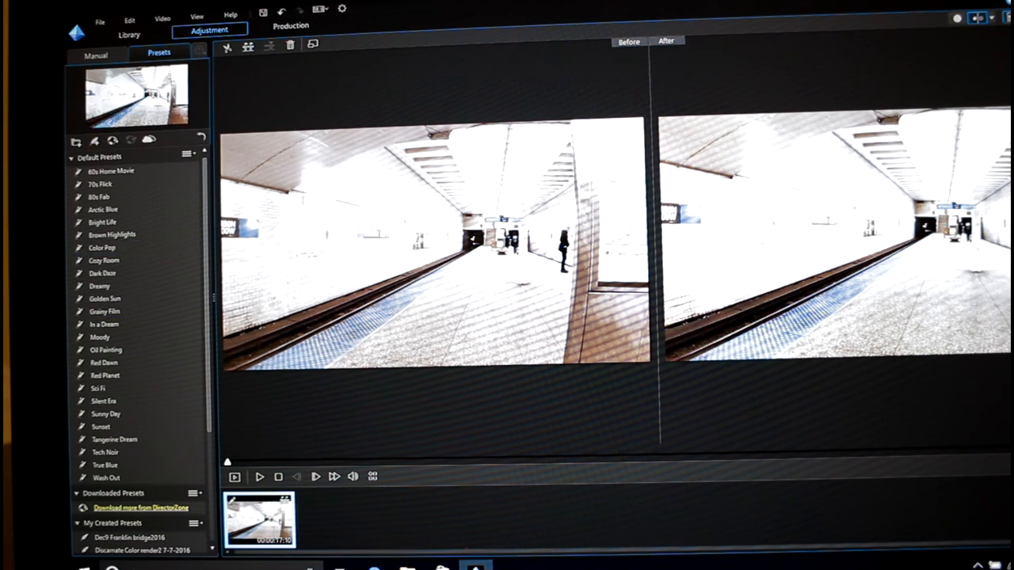
click(111, 171)
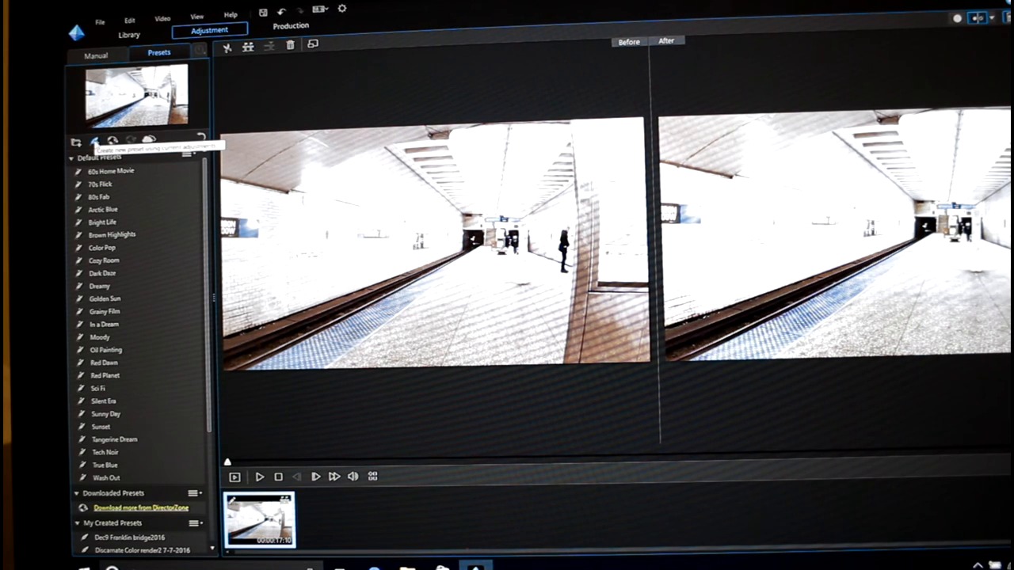
click(93, 140)
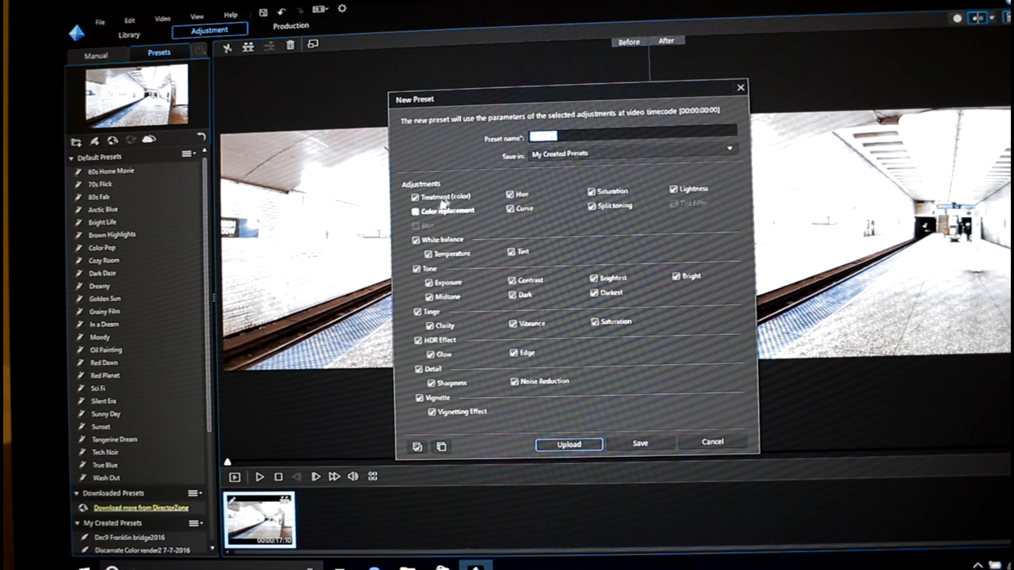
mouse_move(685, 385)
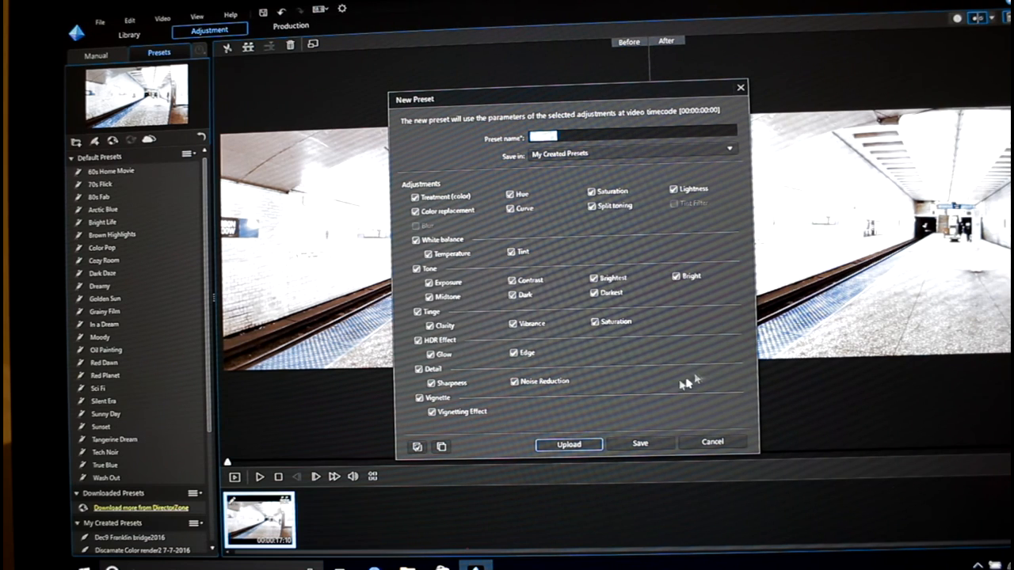
mouse_move(634, 212)
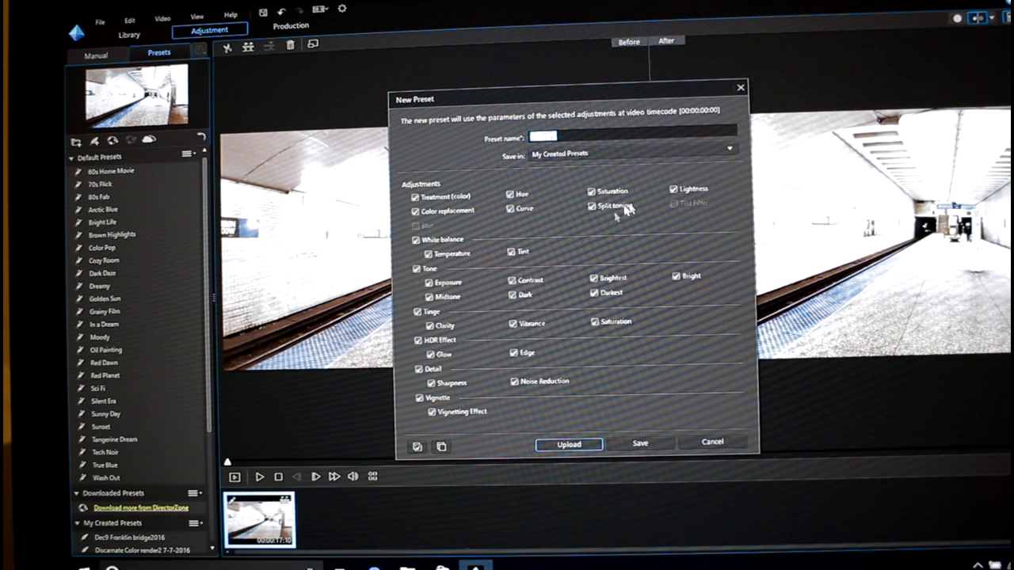
click(713, 443)
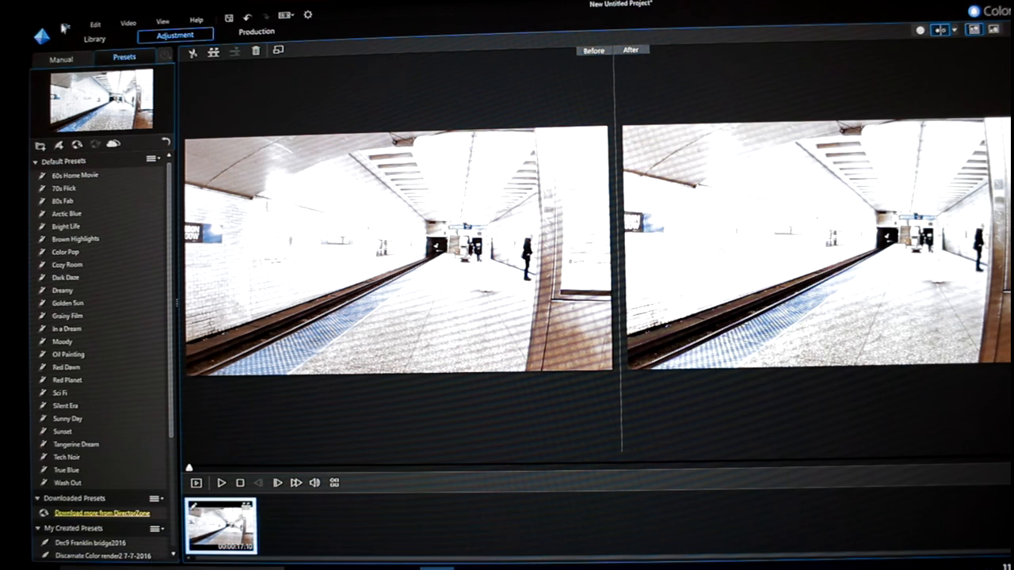
- Open the File menu showing save, export to PowerDirector and upload options
click(72, 27)
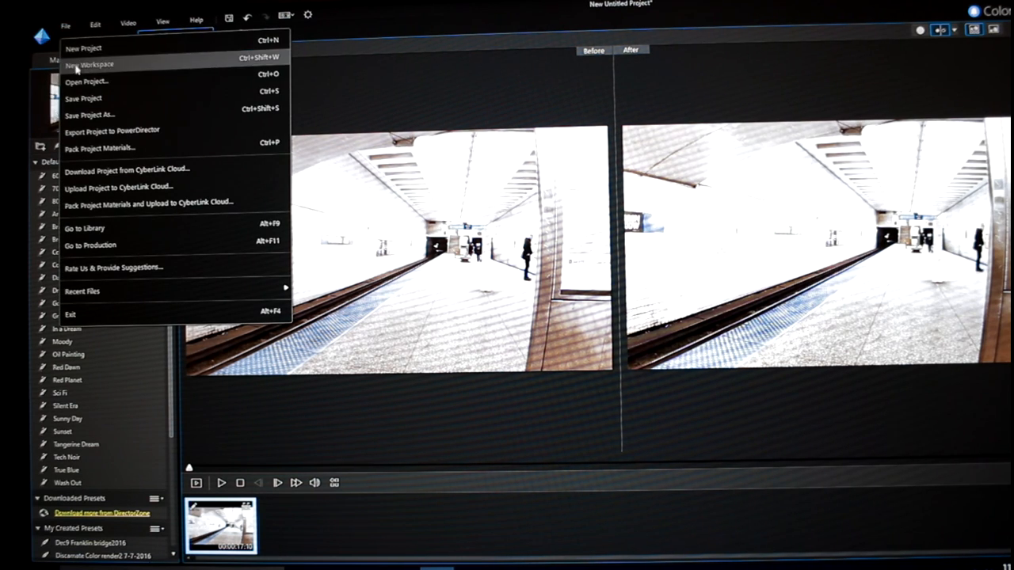
mouse_move(111, 130)
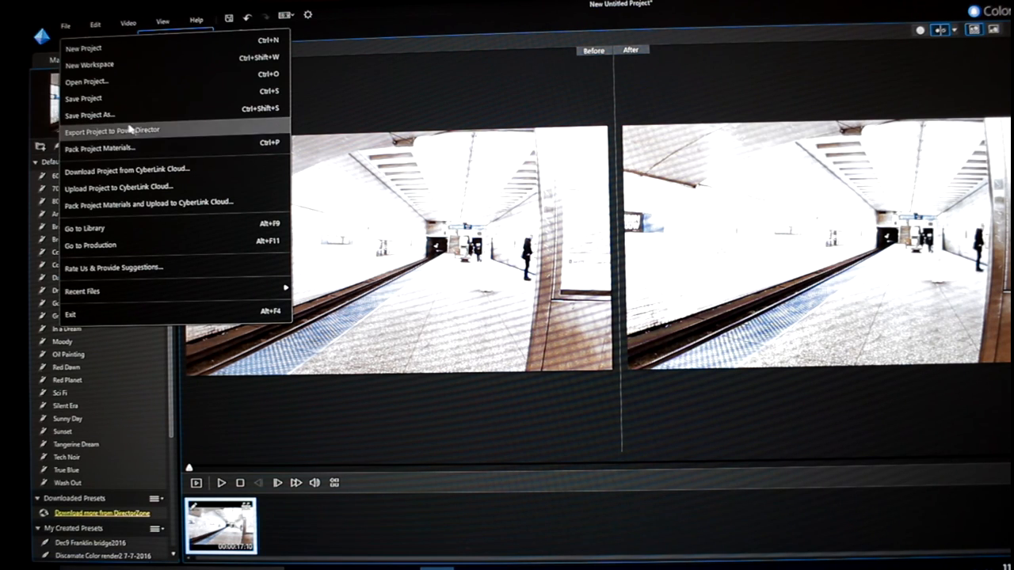
mouse_move(95, 97)
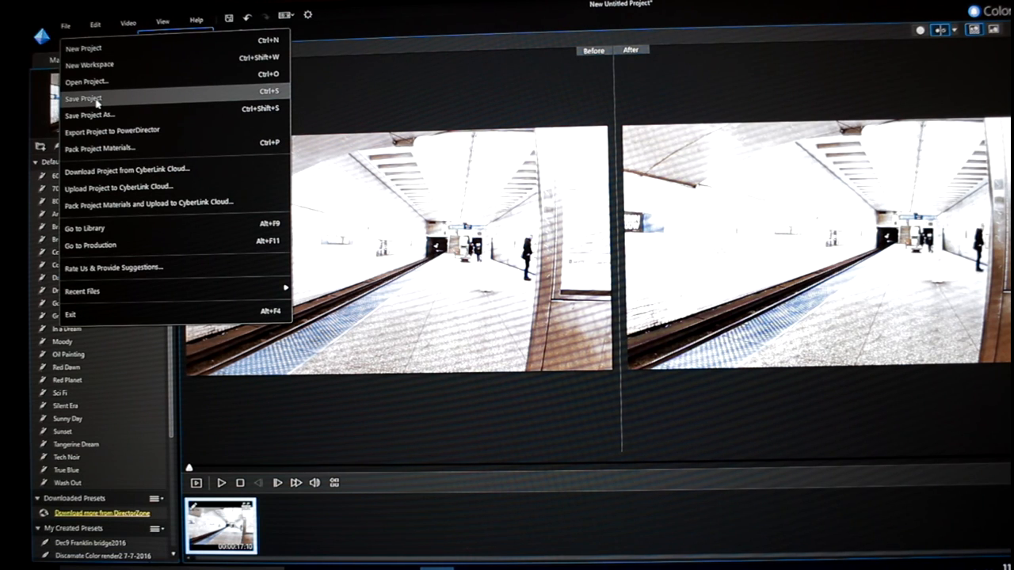
mouse_move(138, 188)
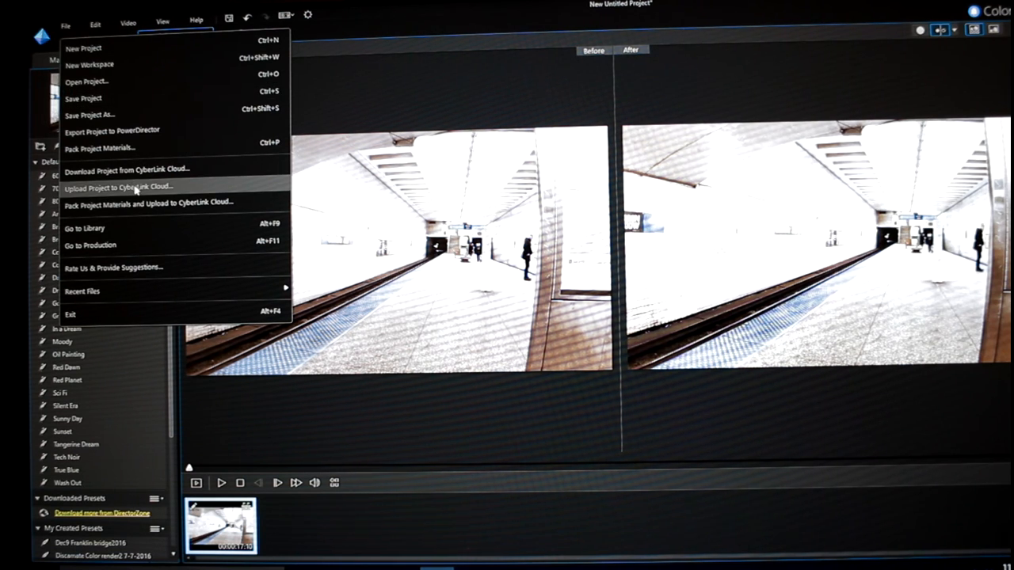
mouse_move(82, 288)
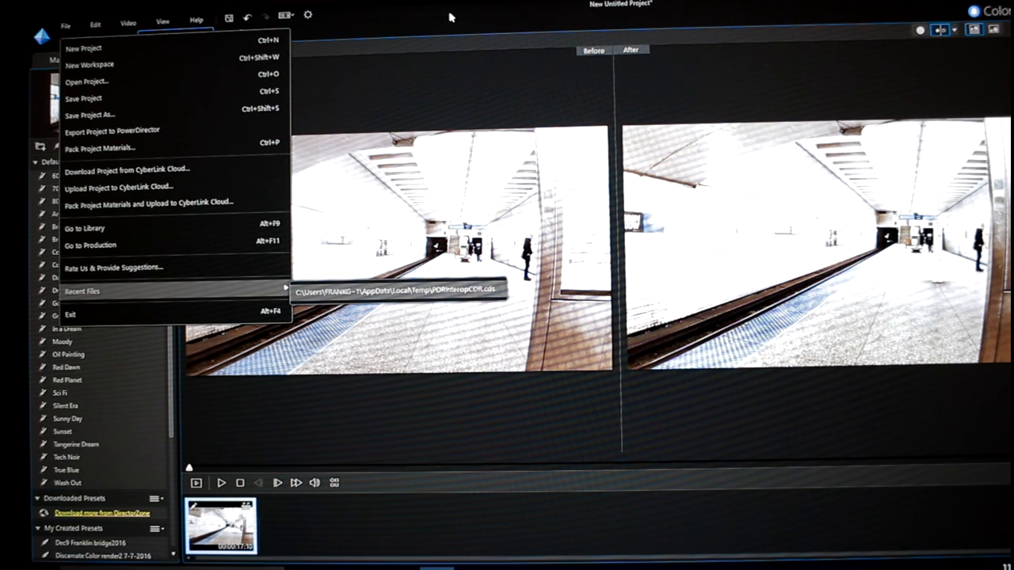
mouse_move(123, 131)
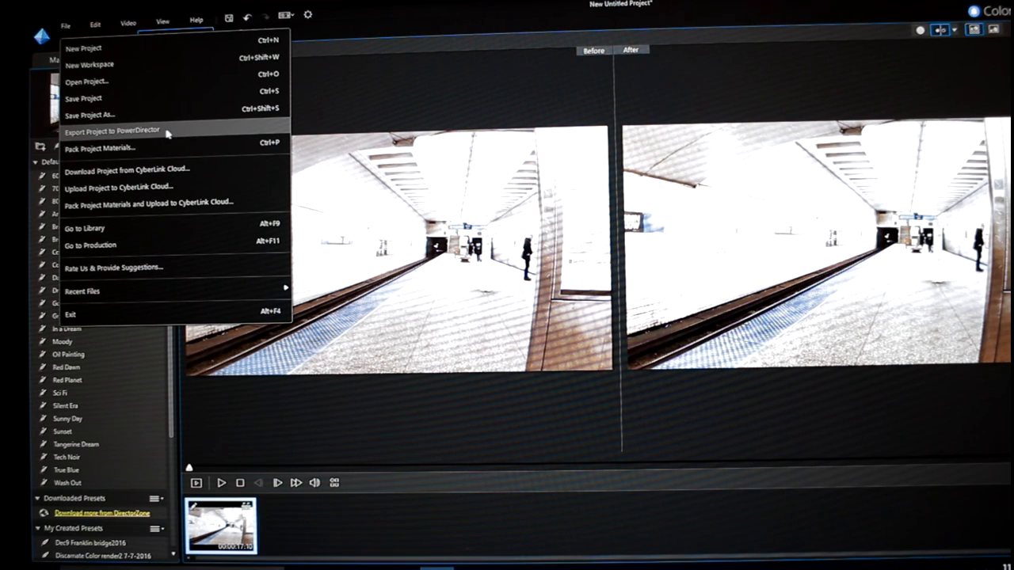
mouse_move(103, 148)
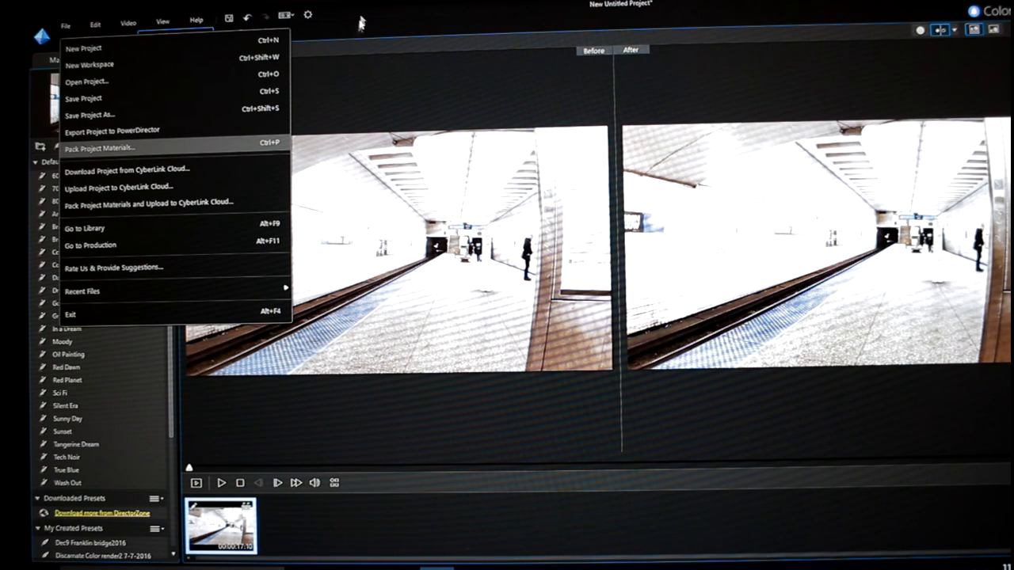